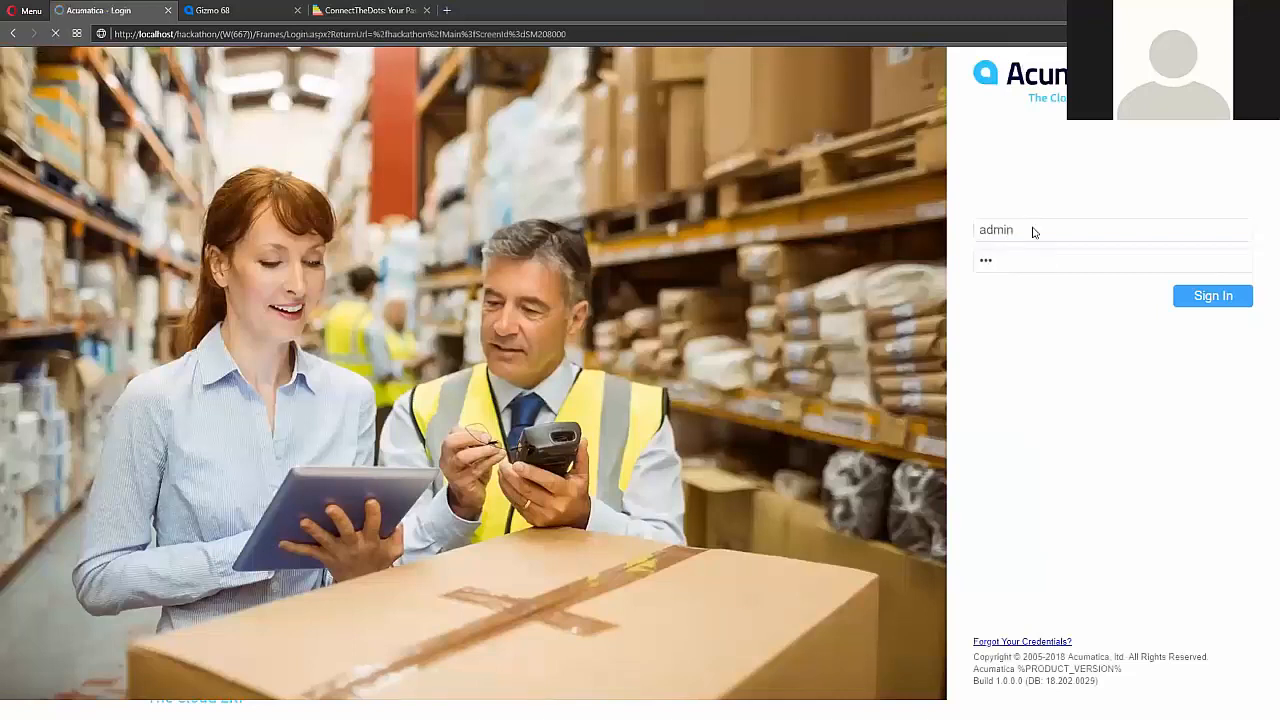
- Sign in to Acumatica as admin from the login page
{"action": "left_click", "coordinate": [1212, 295]}
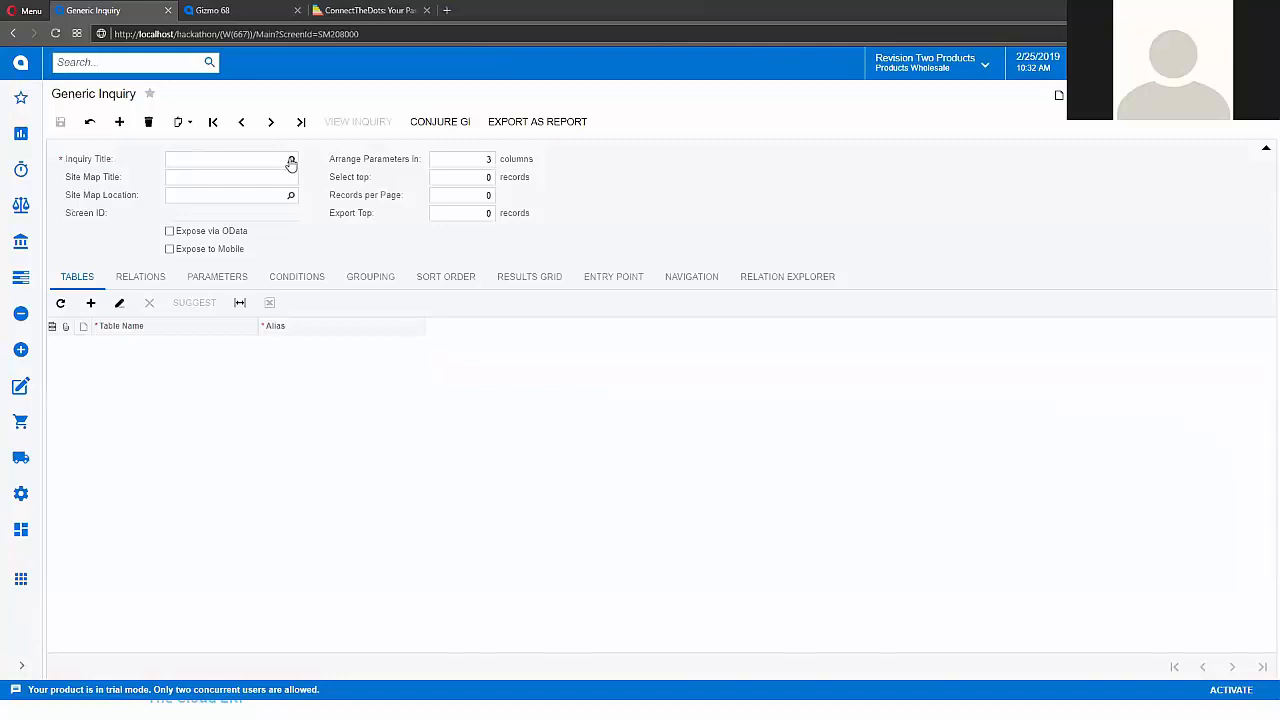
- Pick AP-Batch Payments from the Inquiry Title lookup to load its CABatch definition
{"action": "left_click", "coordinate": [291, 160]}
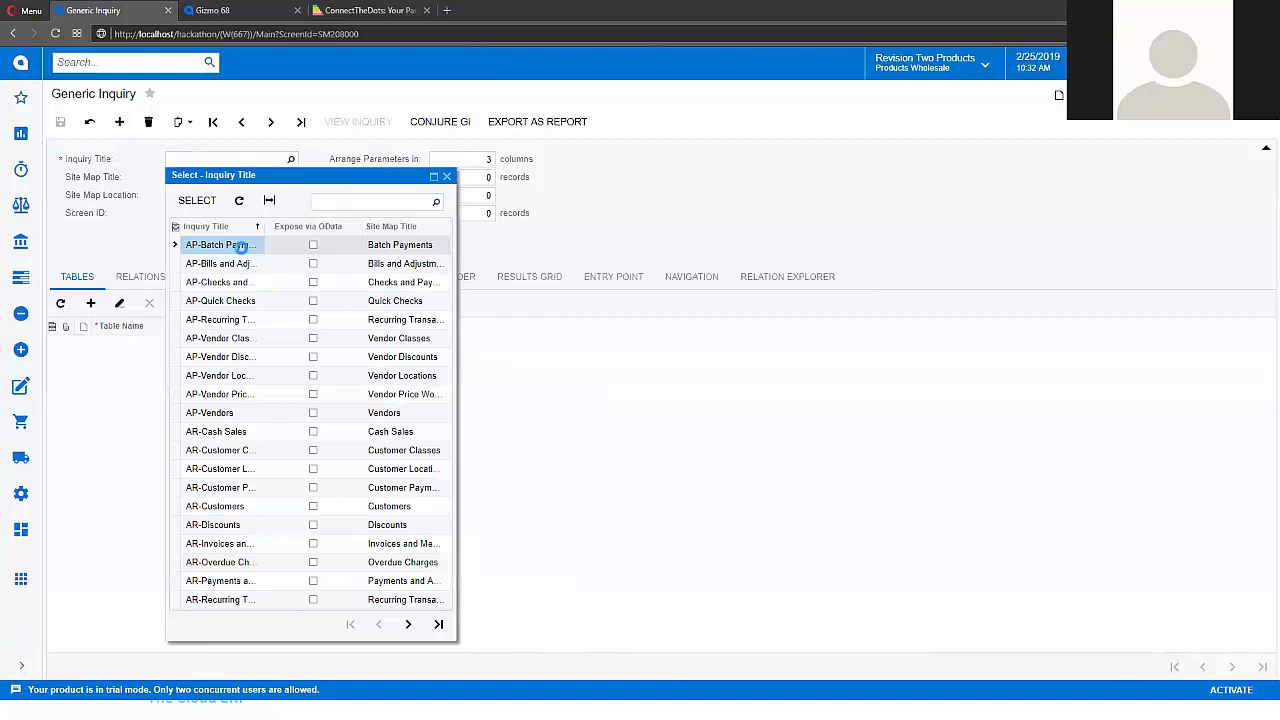
{"action": "left_click", "coordinate": [219, 245]}
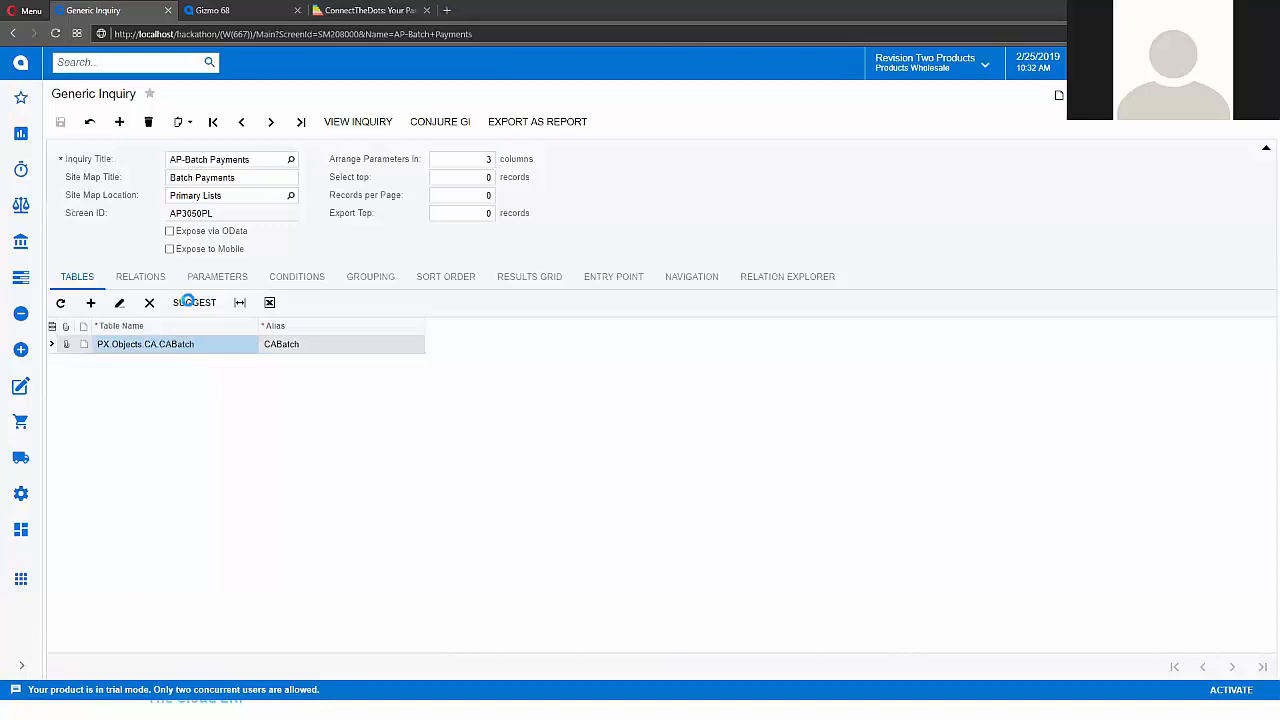
- Add the suggested PX.Objects.CA.CABatchDetail table to the inquiry's tables
{"action": "left_click", "coordinate": [194, 302]}
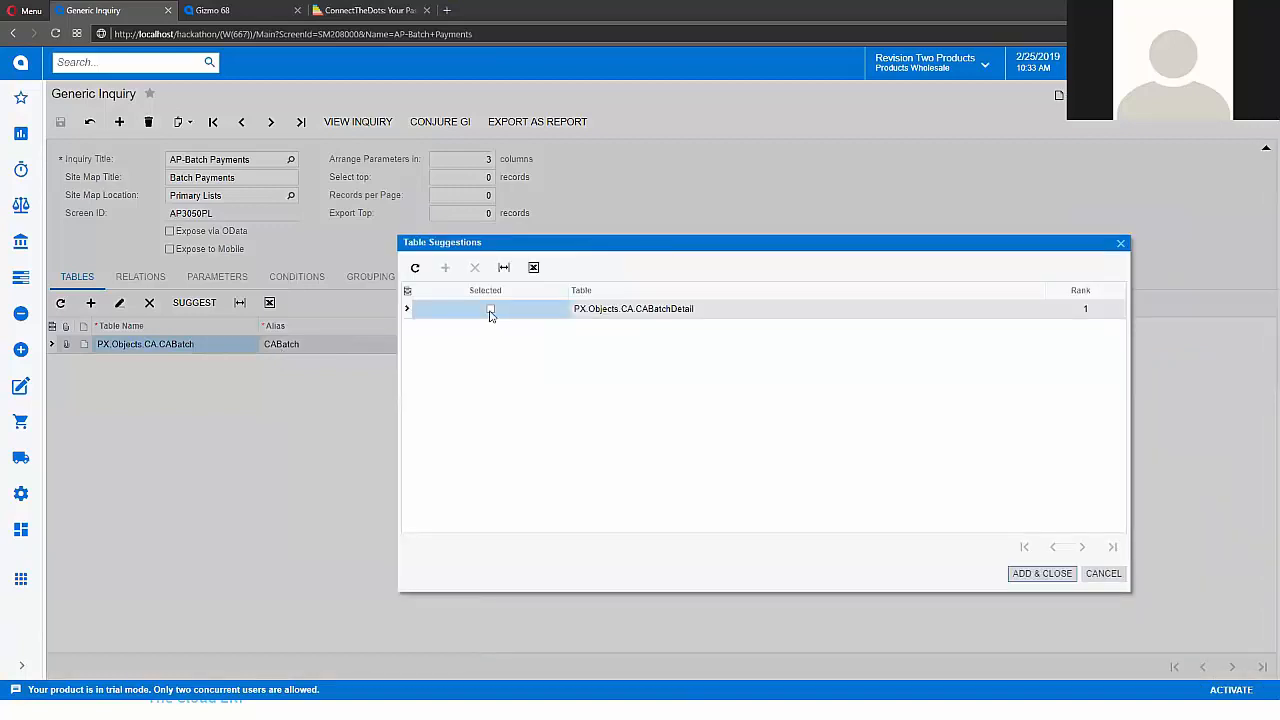
{"action": "left_click", "coordinate": [490, 308]}
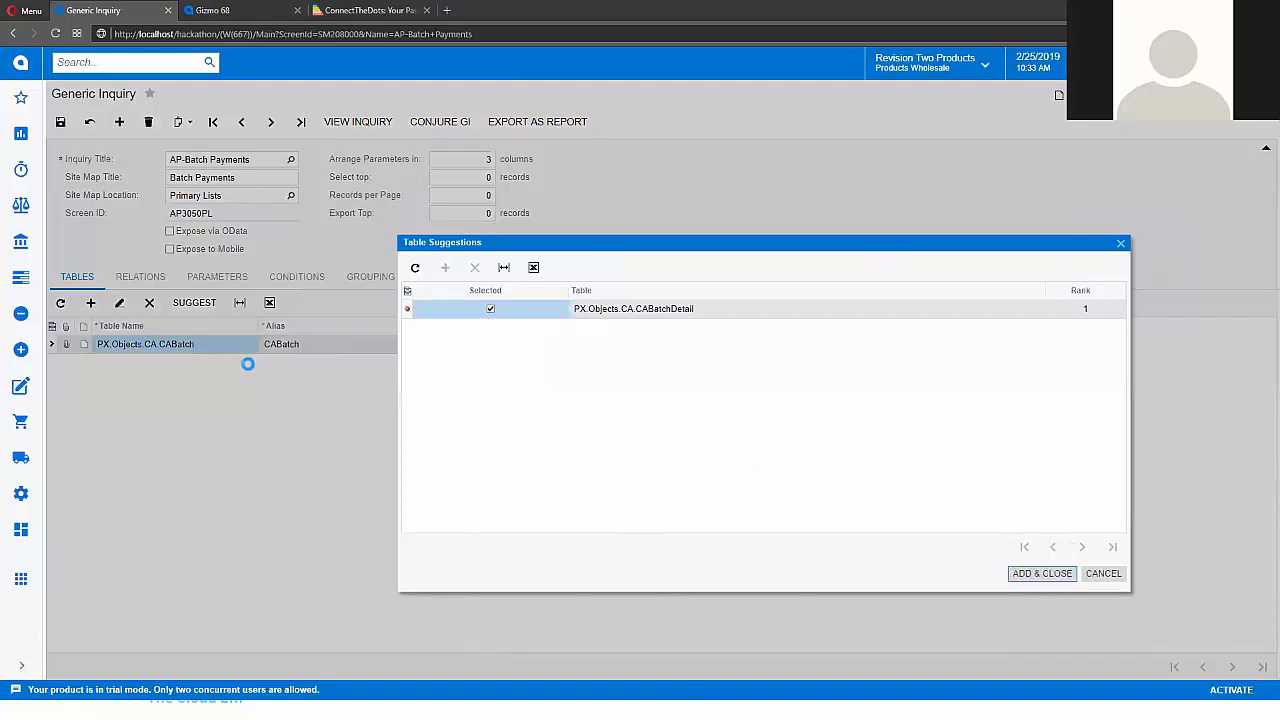
{"action": "left_click", "coordinate": [1041, 573]}
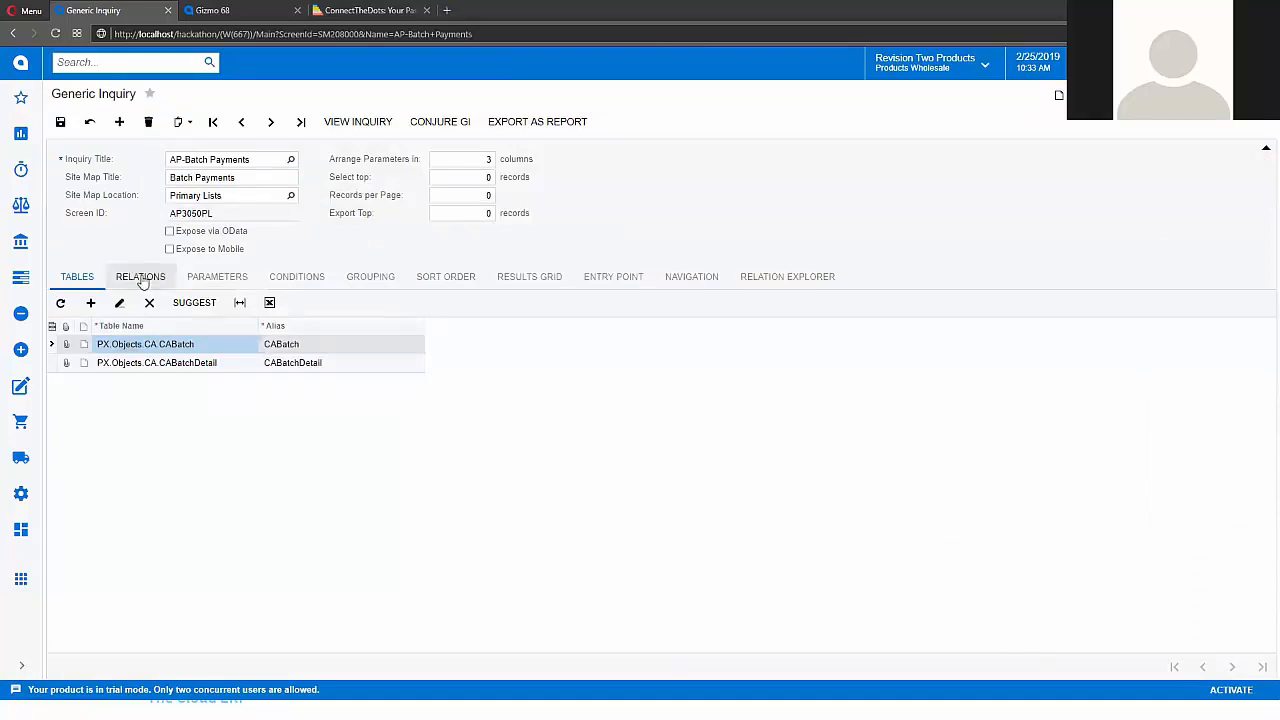
- Generate suggested CABatch–CABatchDetail relations and delete the duplicate second relation
{"action": "left_click", "coordinate": [140, 276]}
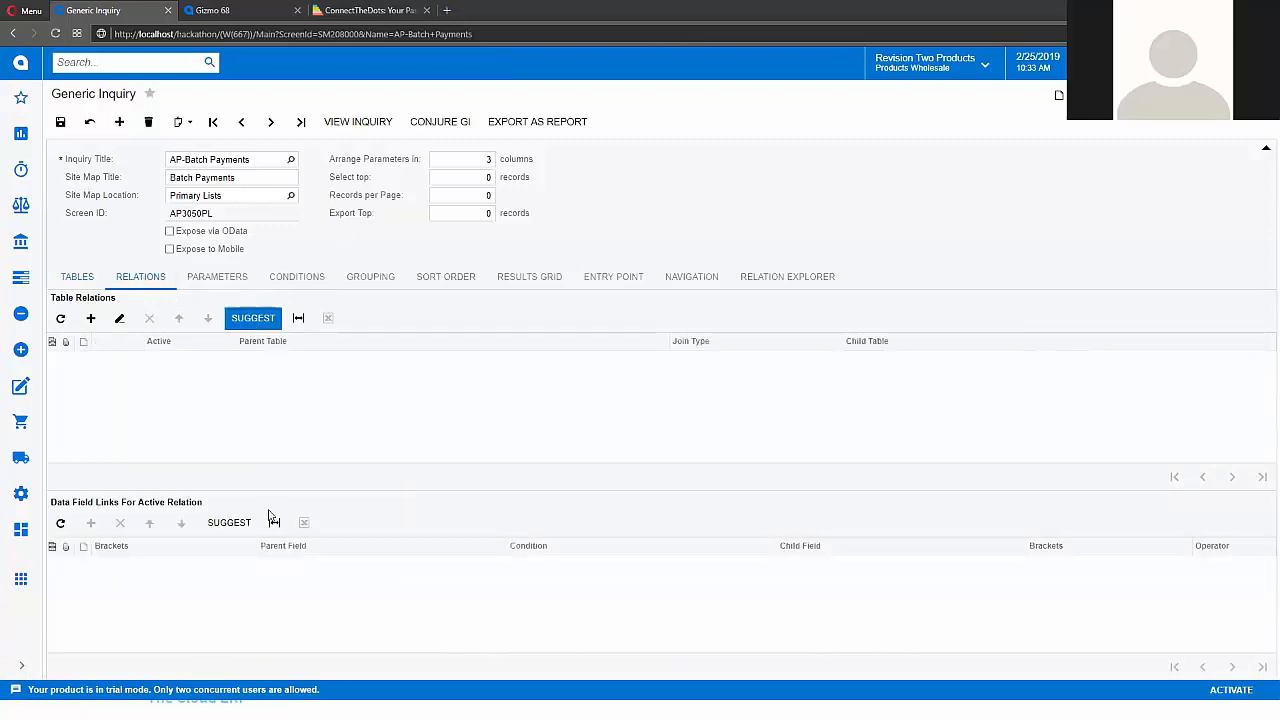
{"action": "mouse_move", "coordinate": [229, 522]}
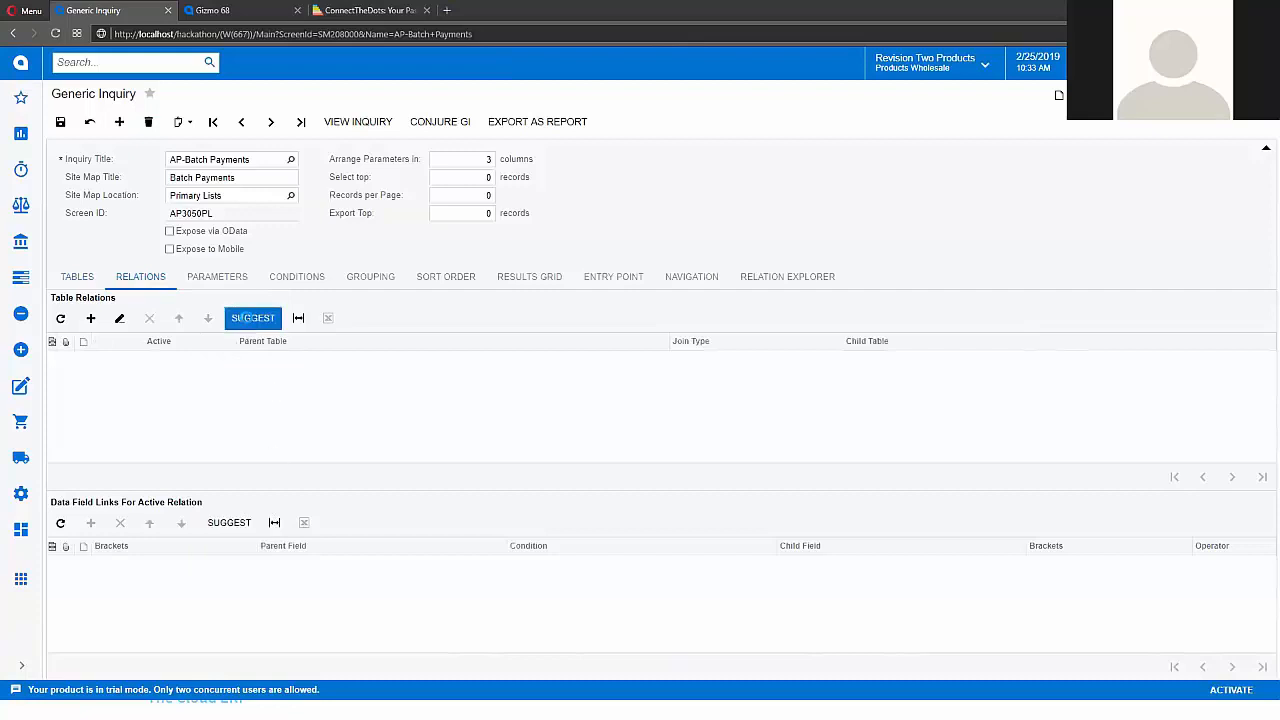
{"action": "left_click", "coordinate": [252, 318]}
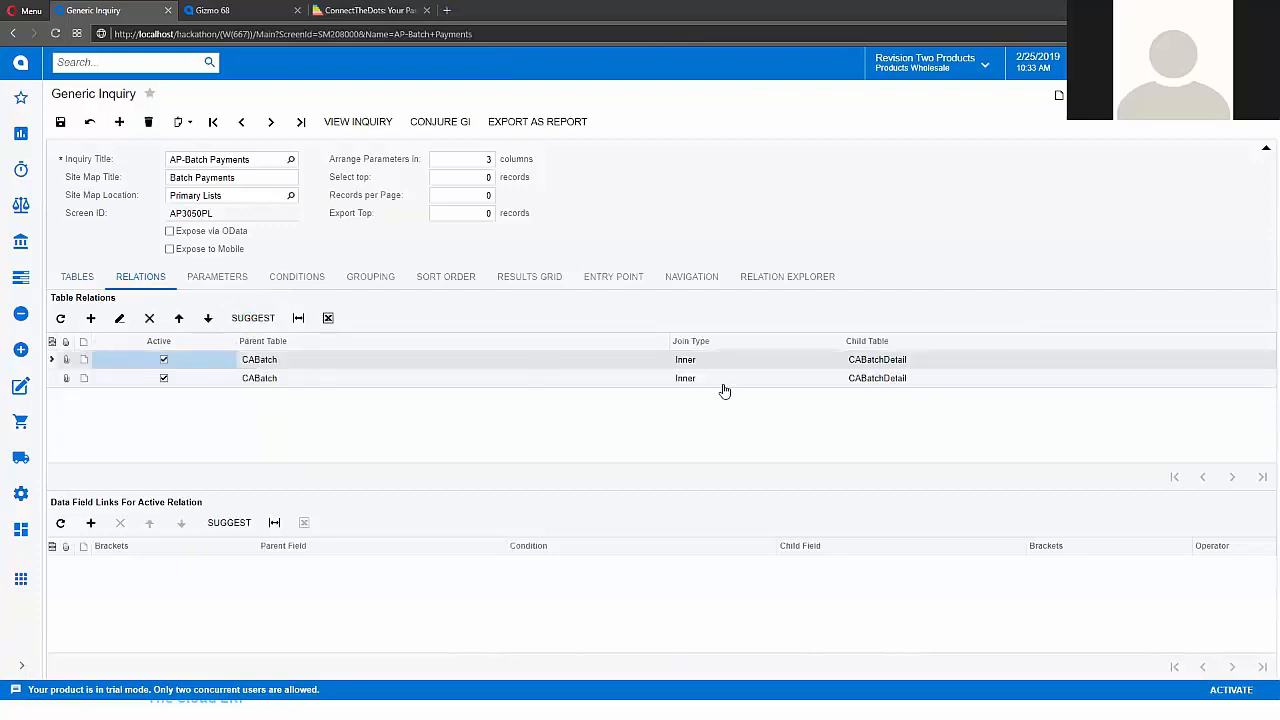
{"action": "mouse_move", "coordinate": [700, 377]}
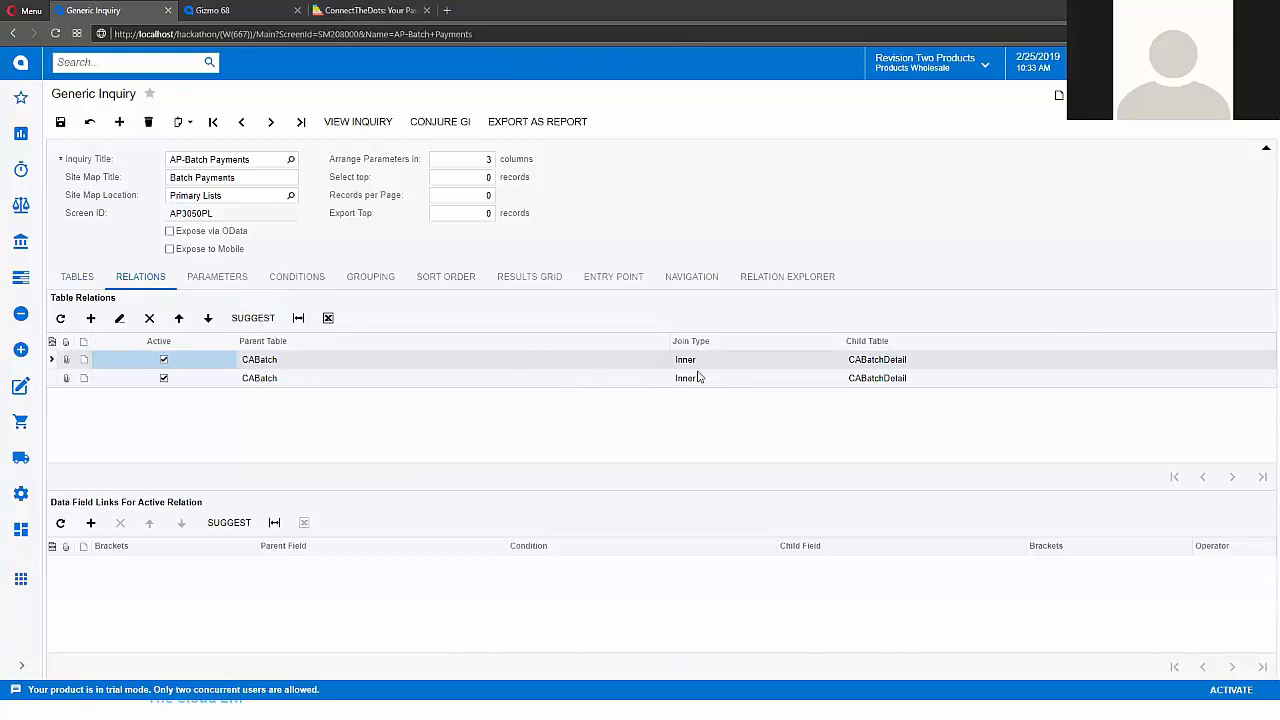
{"action": "mouse_move", "coordinate": [630, 380]}
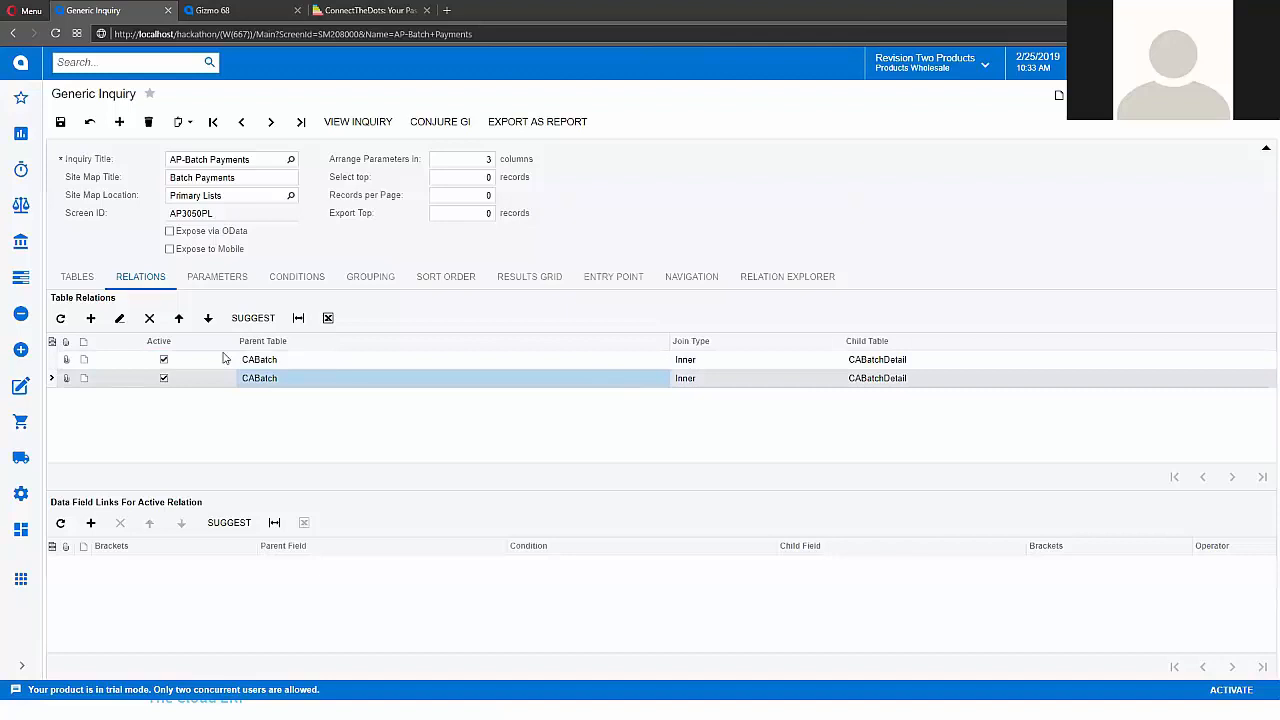
{"action": "left_click", "coordinate": [148, 318]}
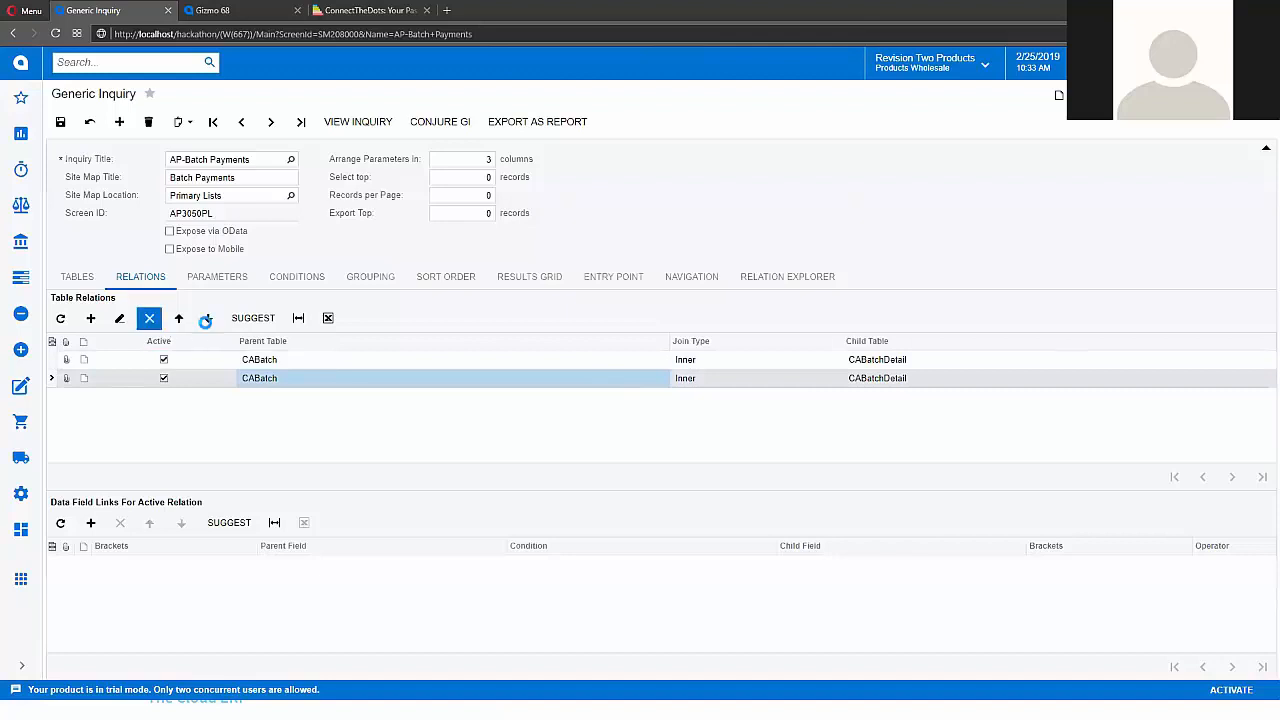
{"action": "left_click", "coordinate": [149, 318]}
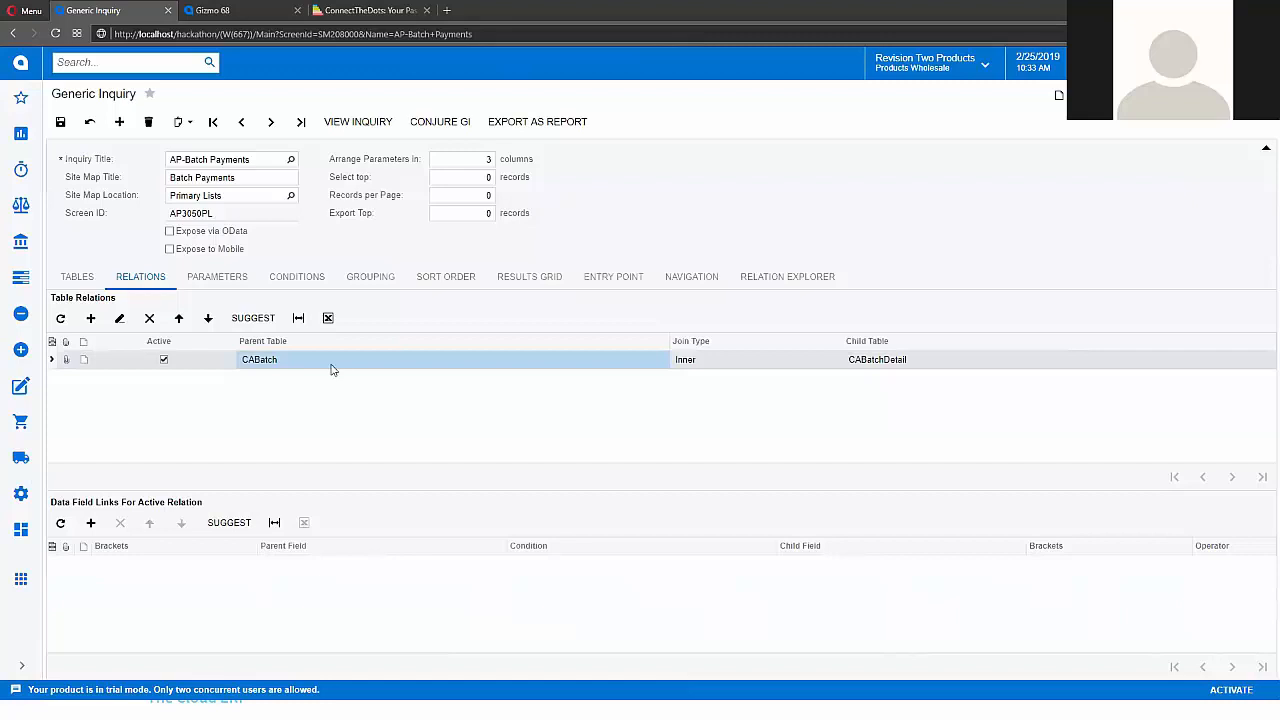
{"action": "mouse_move", "coordinate": [333, 399]}
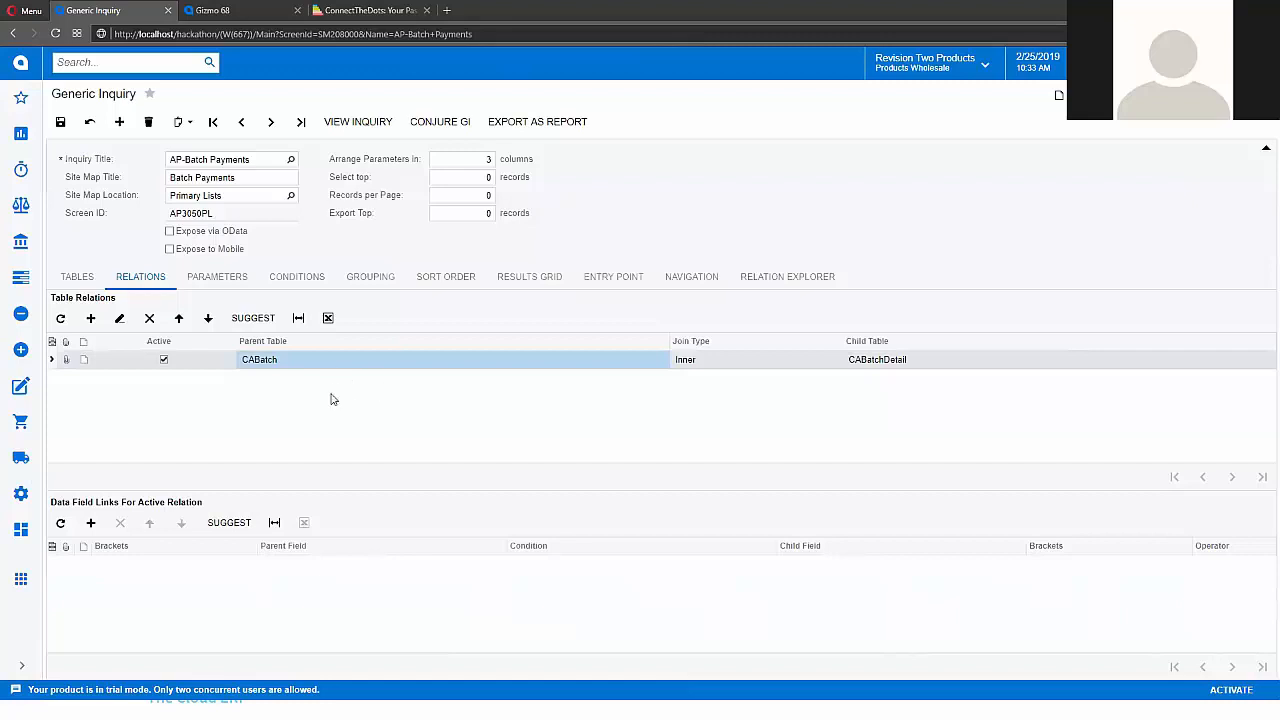
{"action": "mouse_move", "coordinate": [227, 538]}
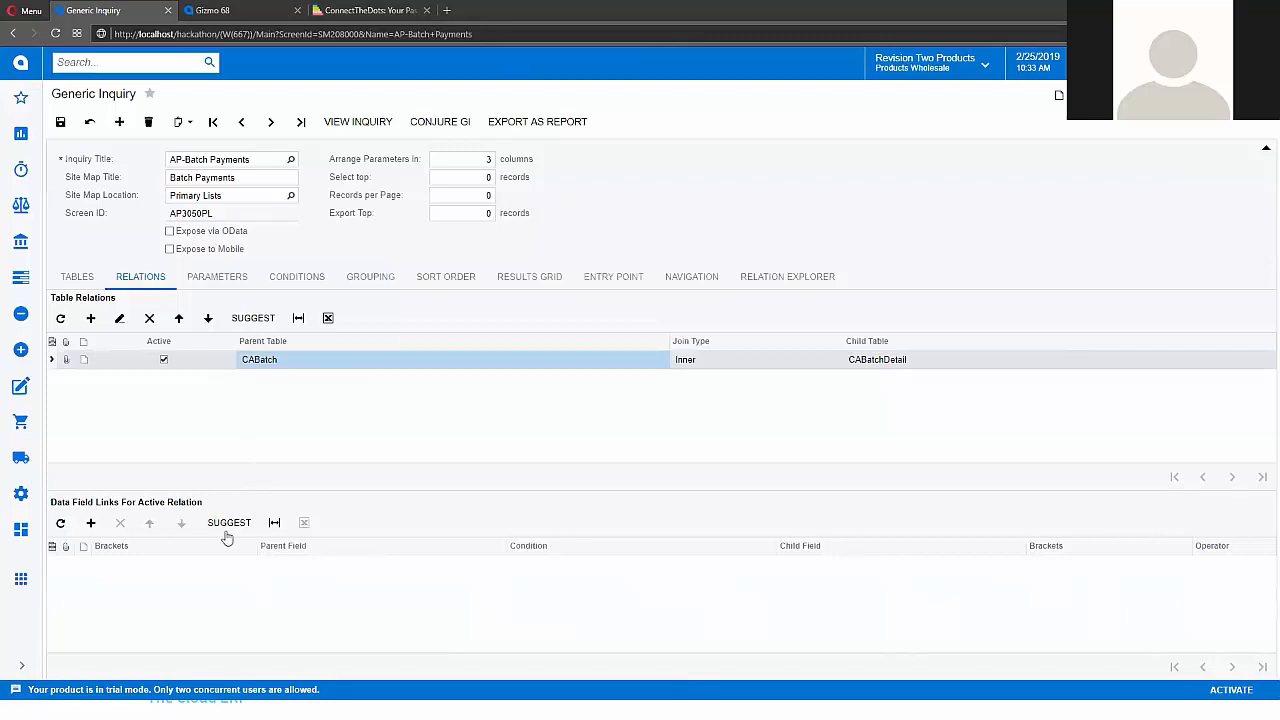
{"action": "mouse_move", "coordinate": [229, 522]}
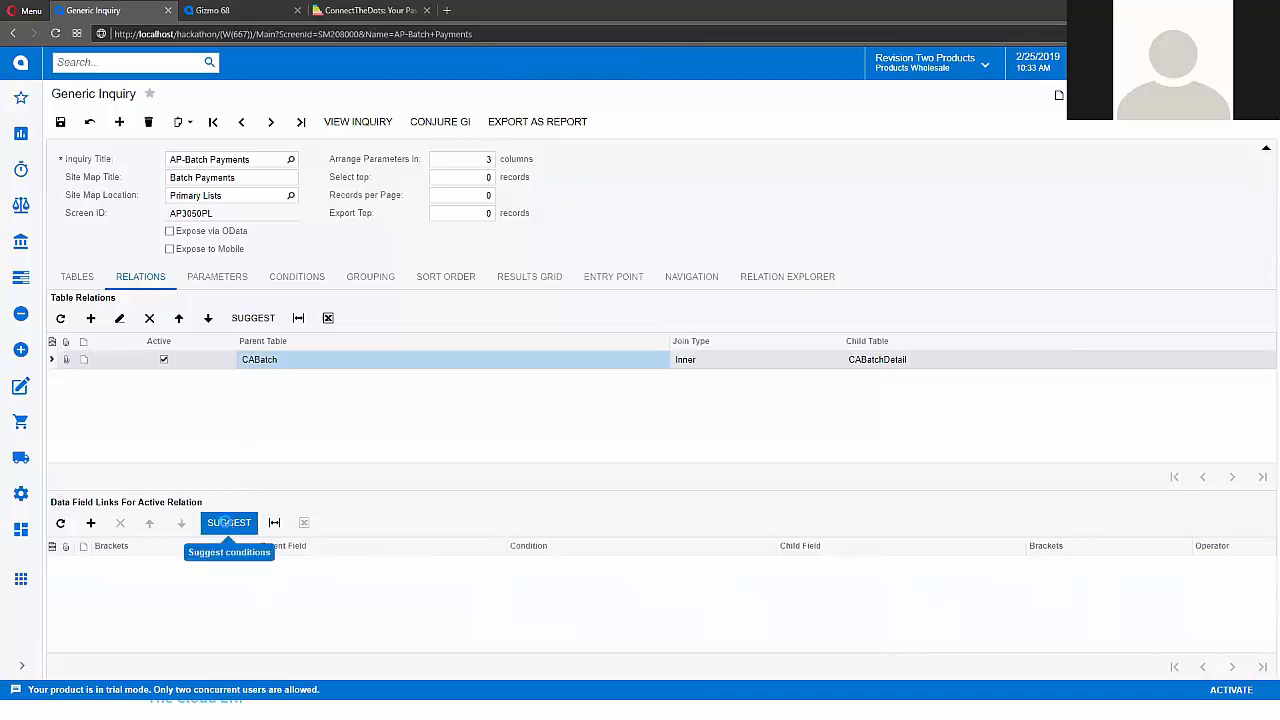
- Add the suggested batchNbr Equals batchNbr field link to the active relation
{"action": "left_click", "coordinate": [229, 522]}
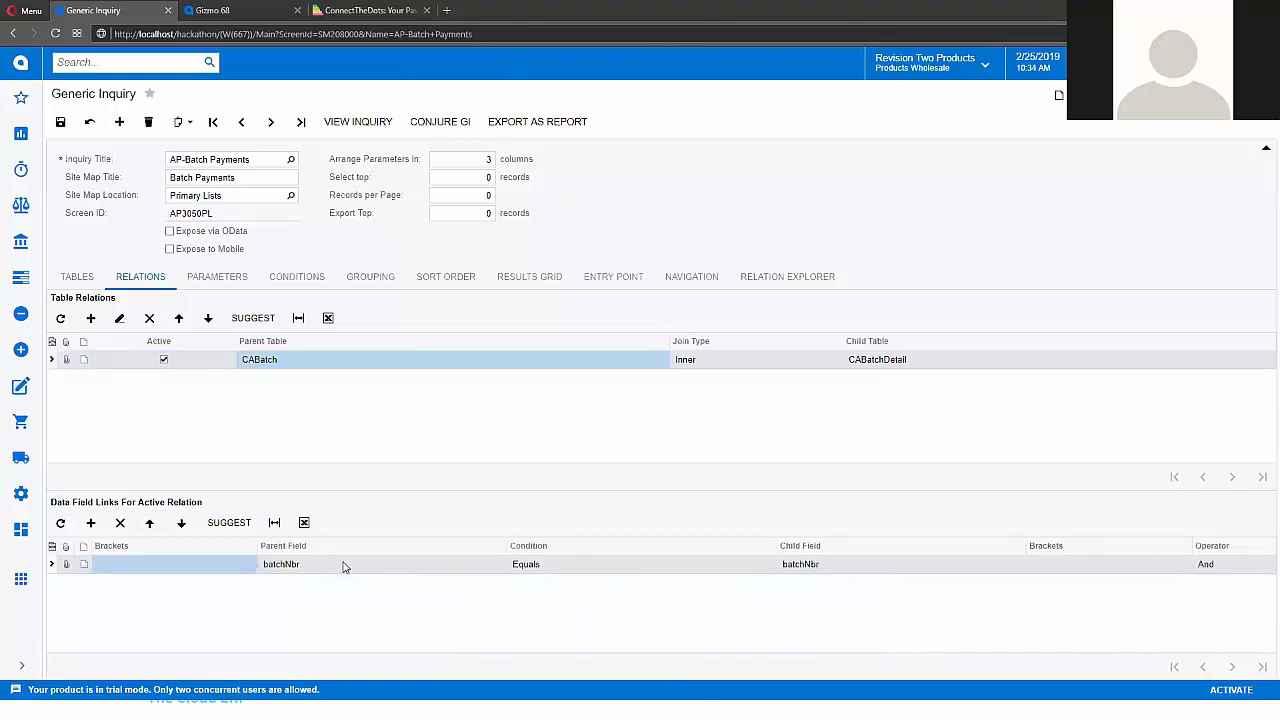
{"action": "left_click", "coordinate": [60, 121]}
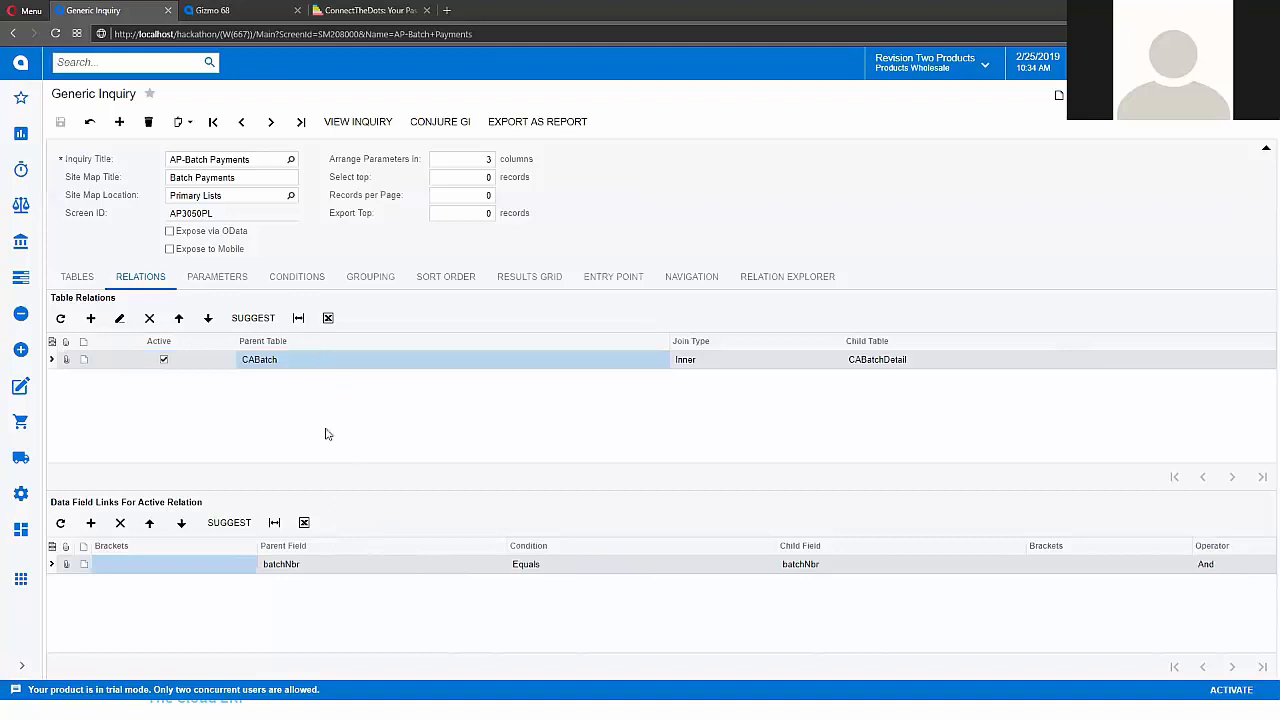
{"action": "mouse_move", "coordinate": [388, 426]}
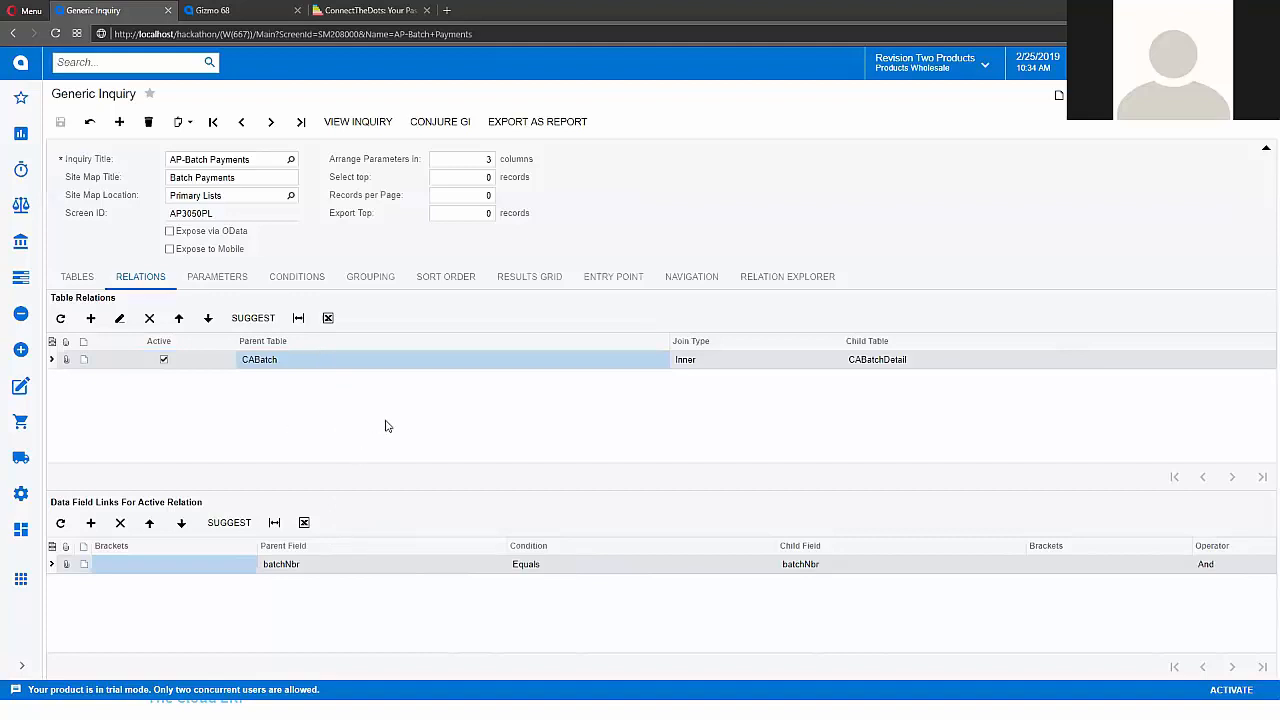
{"action": "mouse_move", "coordinate": [390, 445]}
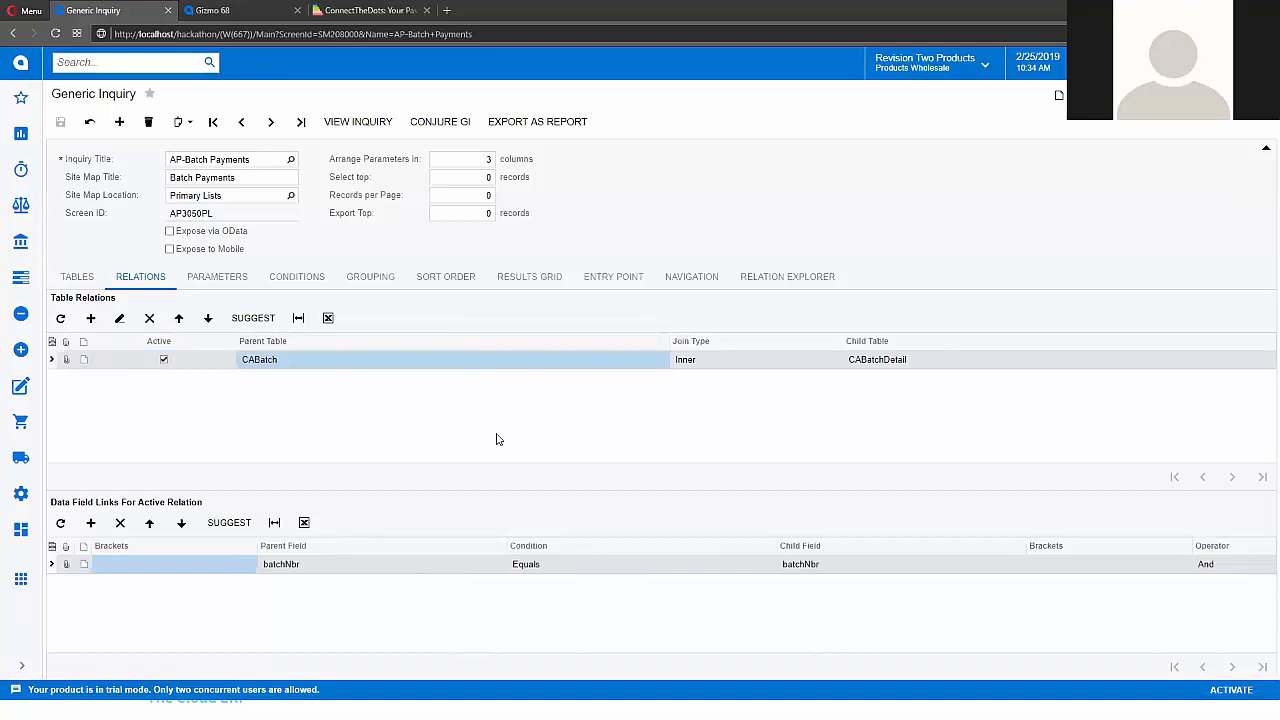
{"action": "mouse_move", "coordinate": [487, 264]}
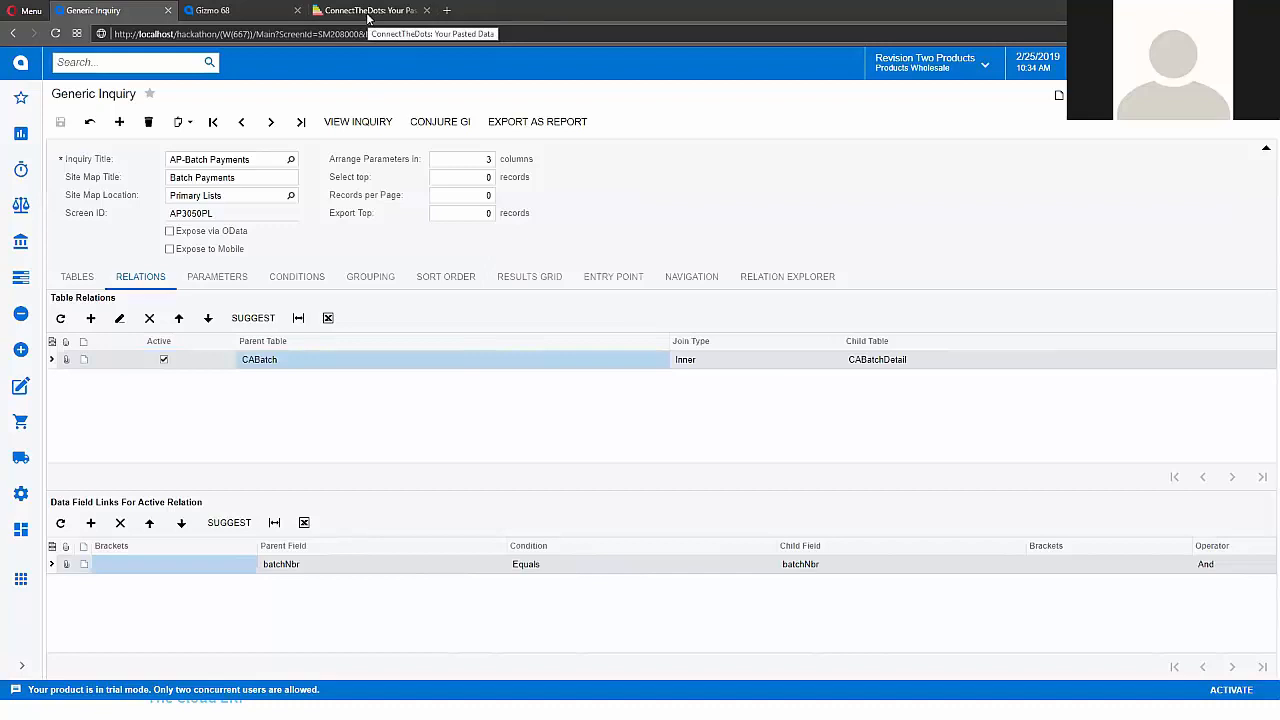
- Browse the ConnectTheDots network graph and scroll its Node/Degree ranking table
{"action": "left_click", "coordinate": [370, 10]}
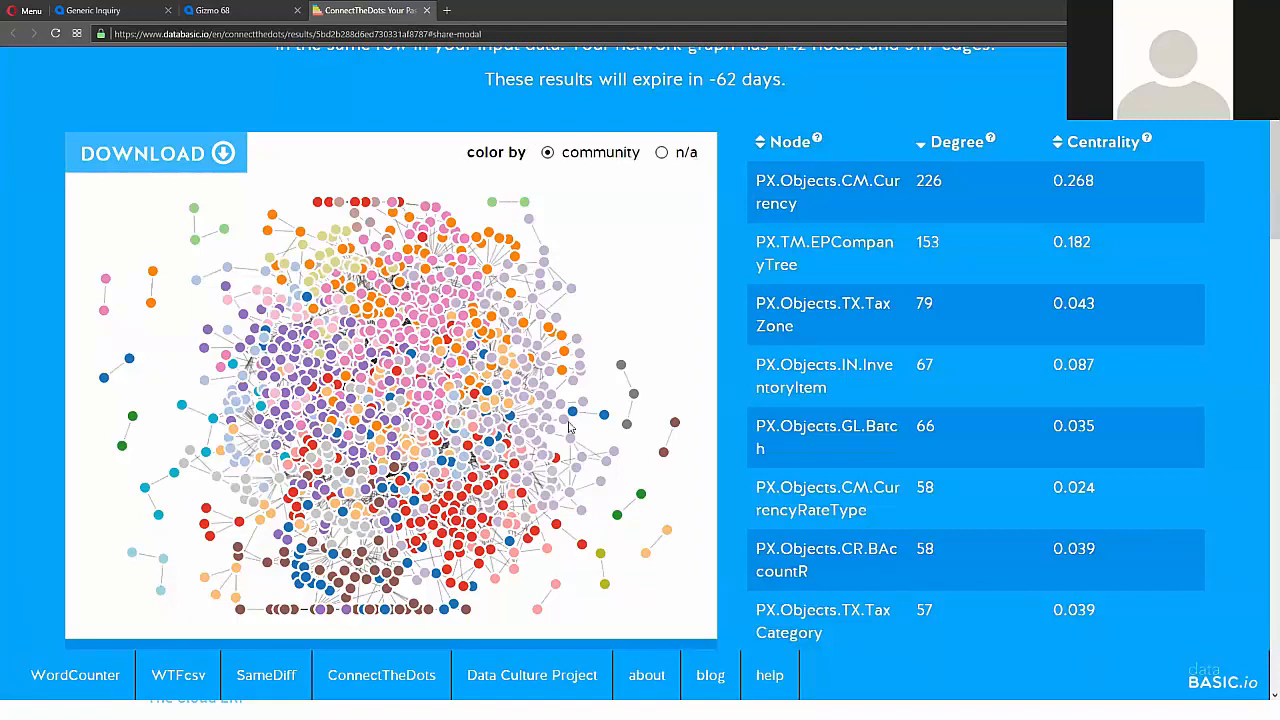
{"action": "mouse_move", "coordinate": [670, 328]}
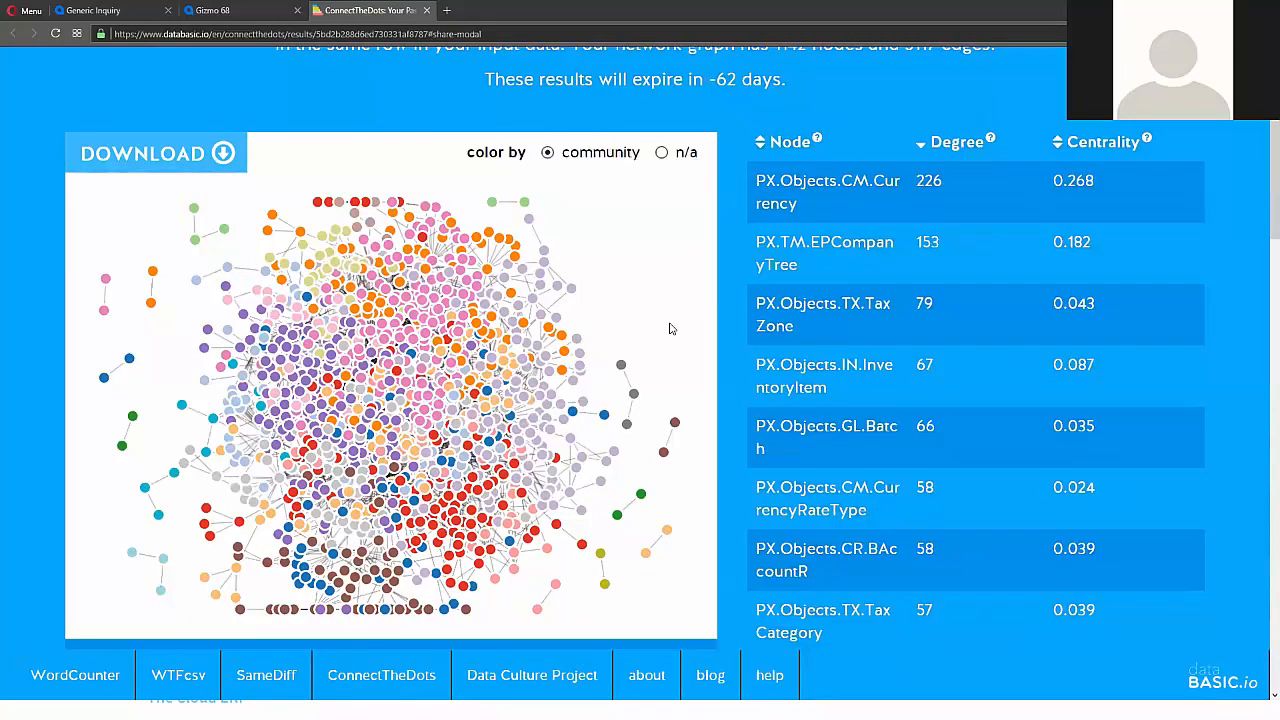
{"action": "mouse_move", "coordinate": [669, 301]}
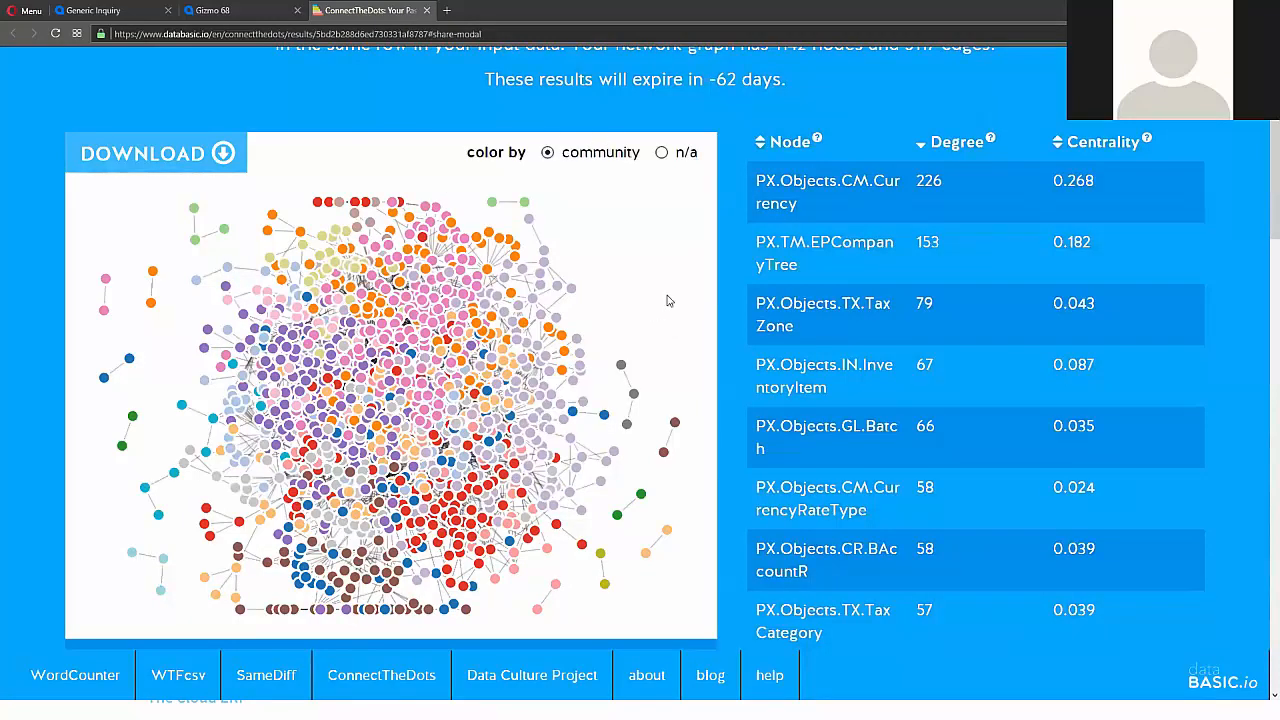
{"action": "mouse_move", "coordinate": [679, 276]}
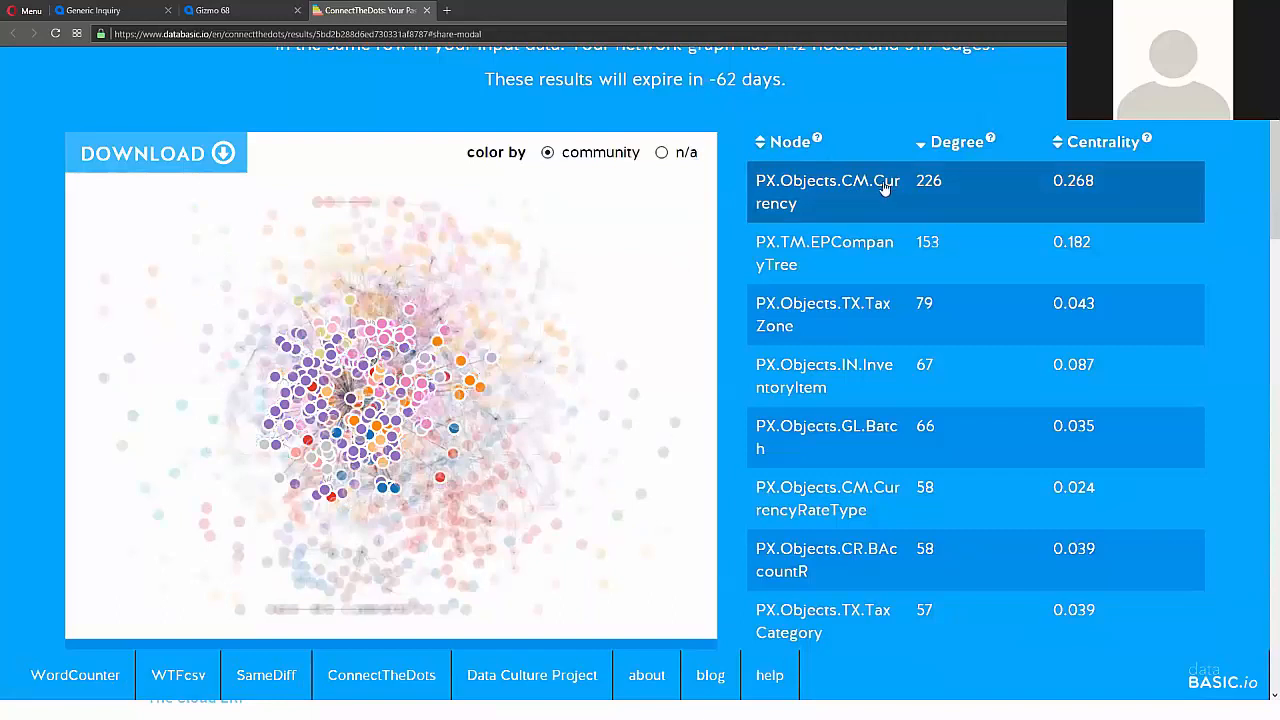
{"action": "mouse_move", "coordinate": [888, 188]}
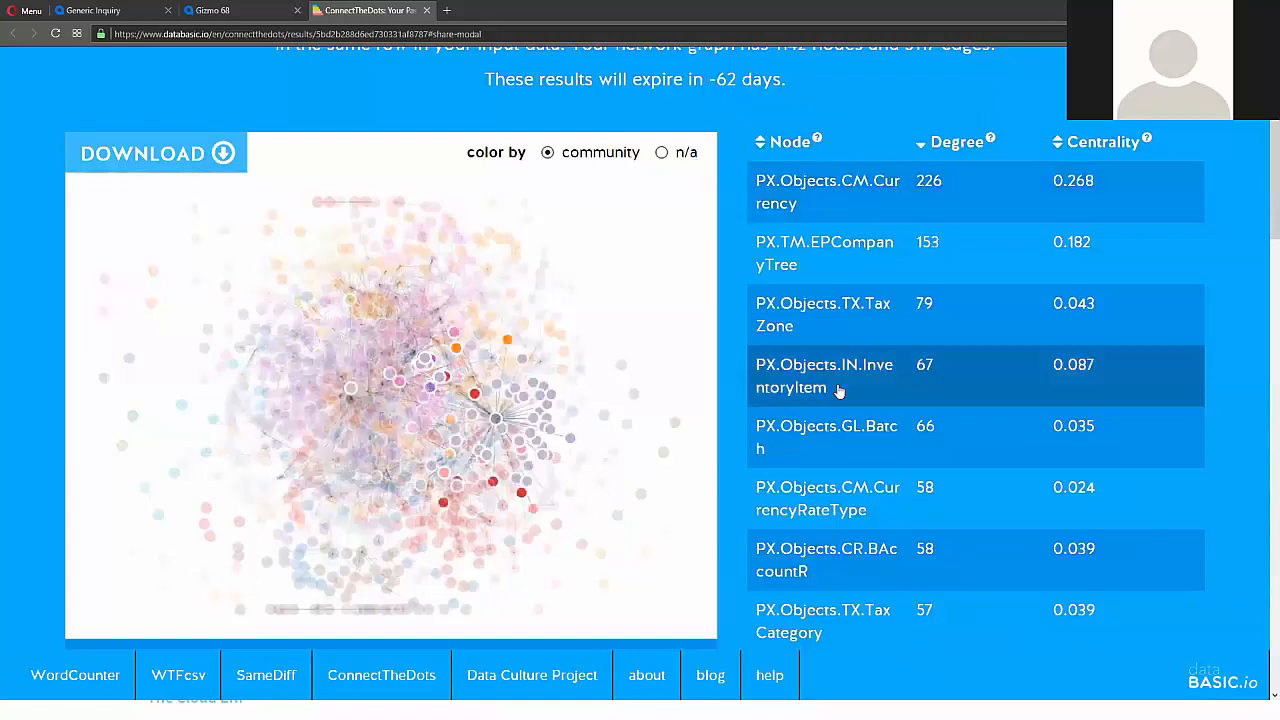
{"action": "mouse_move", "coordinate": [855, 380]}
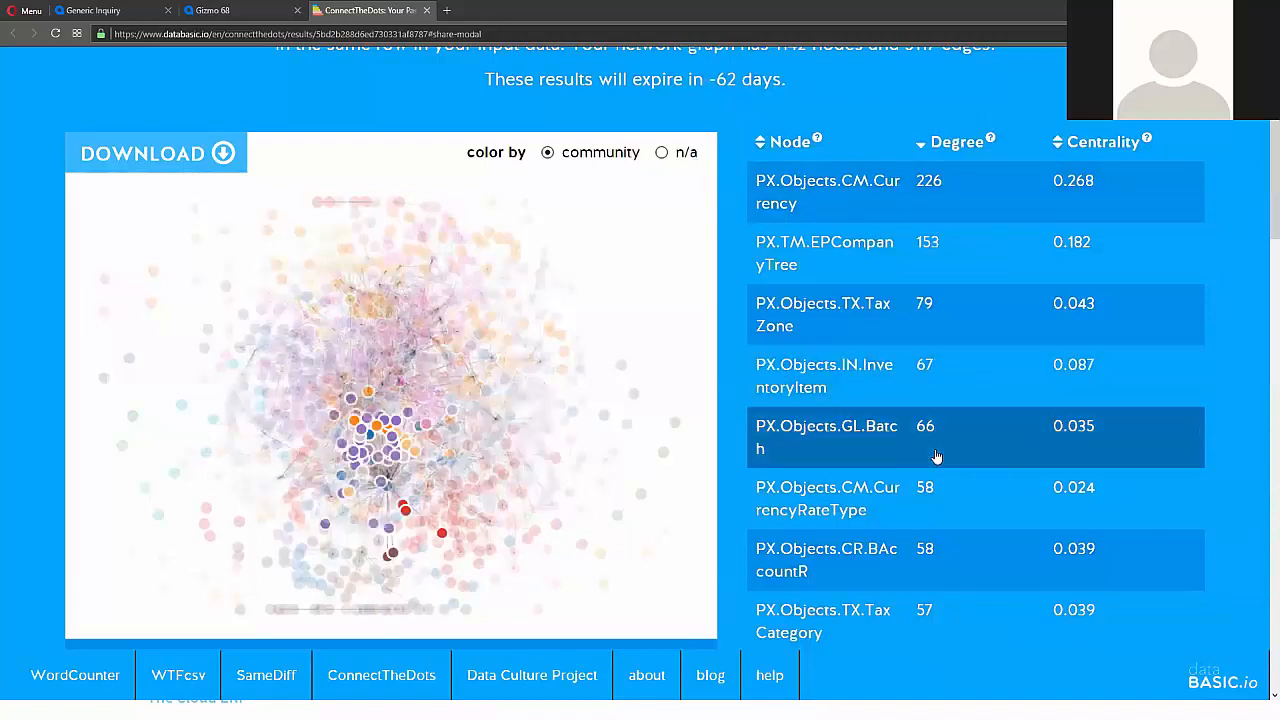
{"action": "mouse_move", "coordinate": [958, 453]}
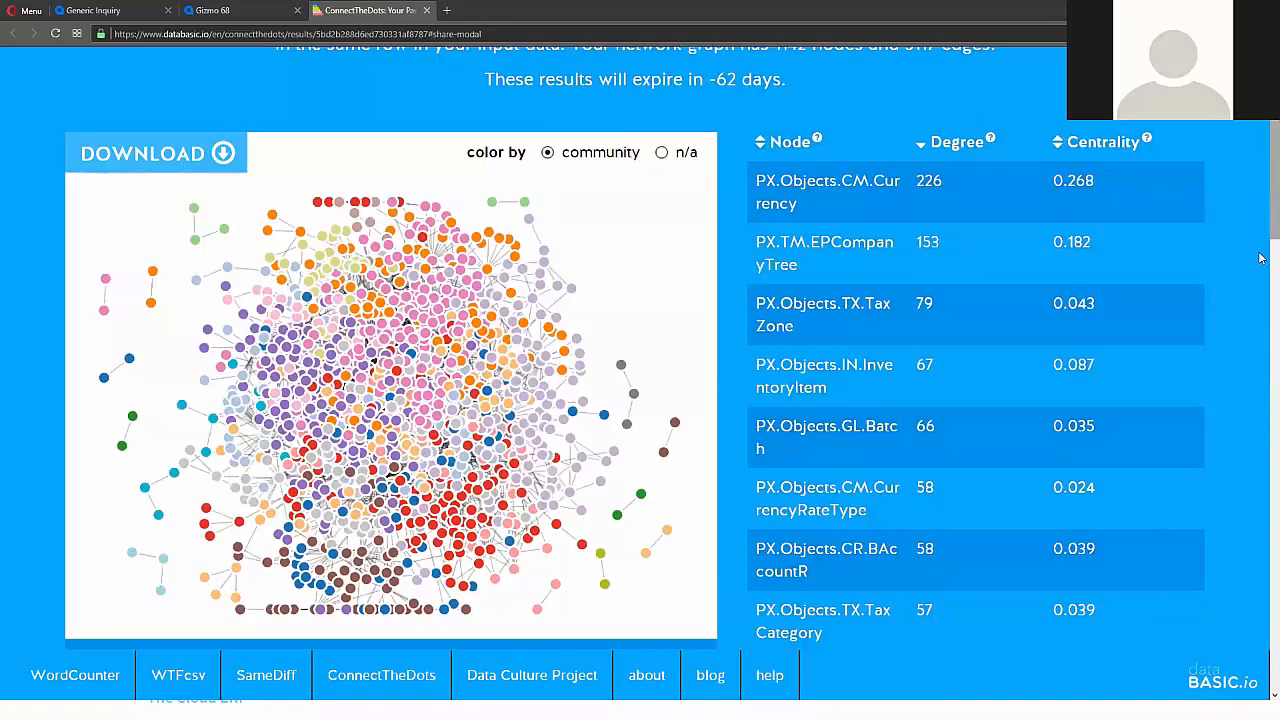
{"action": "scroll", "scroll_direction": "down", "scroll_amount": 3}
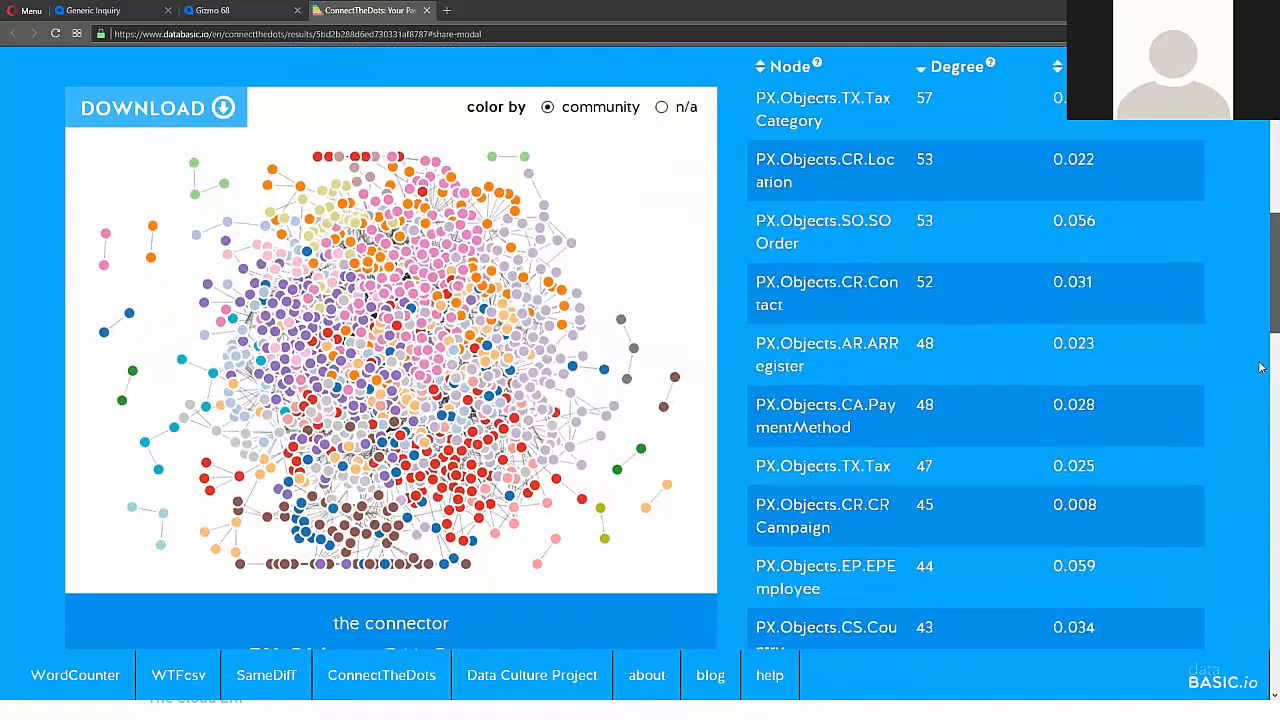
{"action": "scroll", "scroll_direction": "down", "scroll_amount": 3}
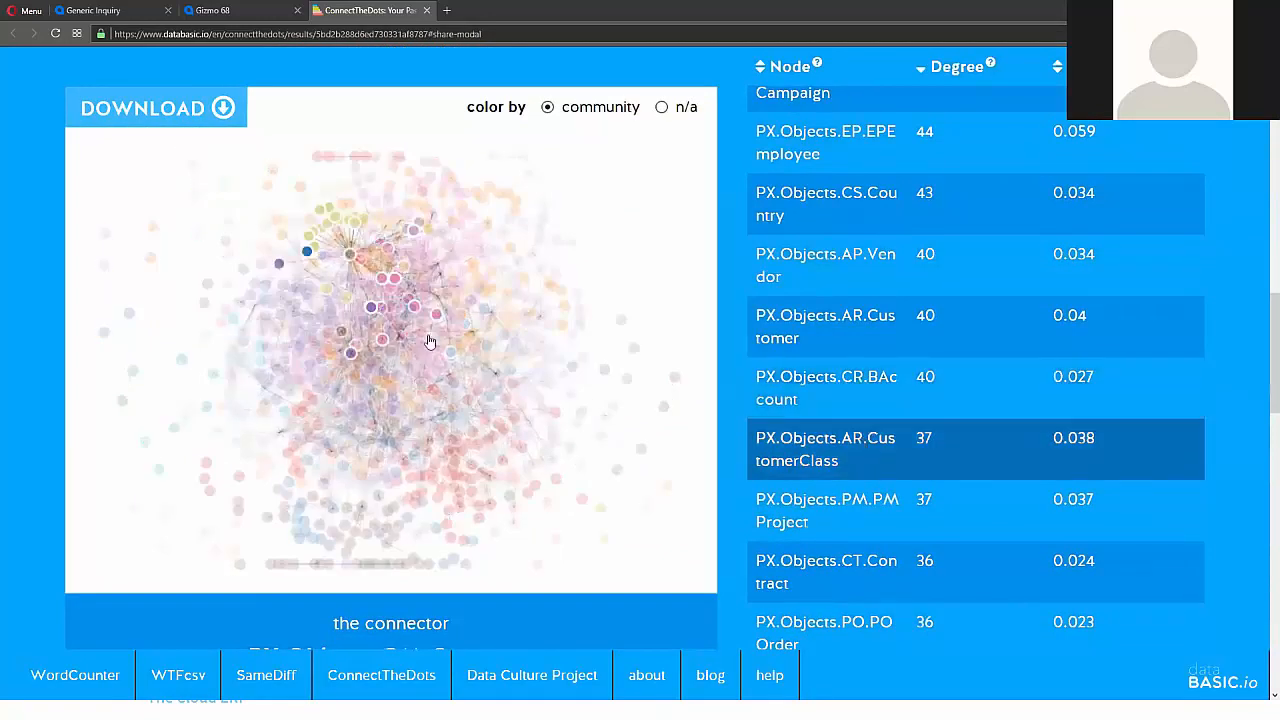
{"action": "mouse_move", "coordinate": [367, 262]}
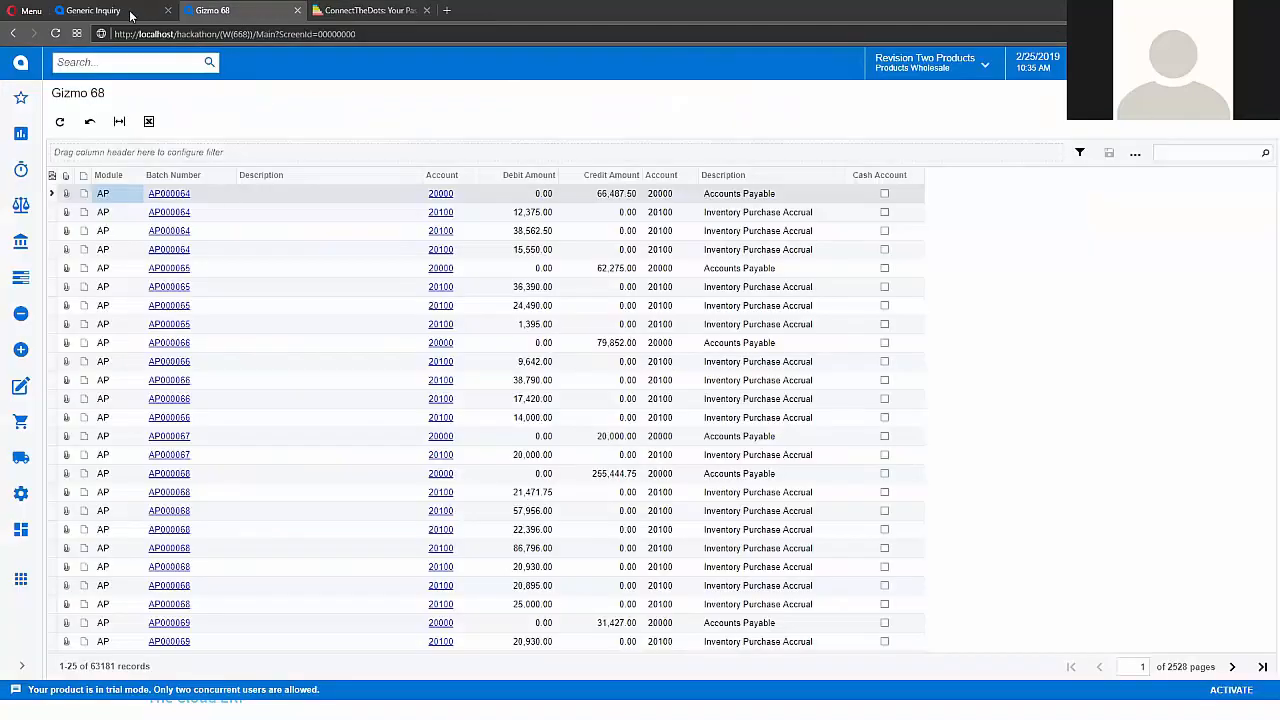
- Flip between the graph, Gizmo 68 results and inquiry definition, ending on the inquiry
{"action": "left_click", "coordinate": [92, 10]}
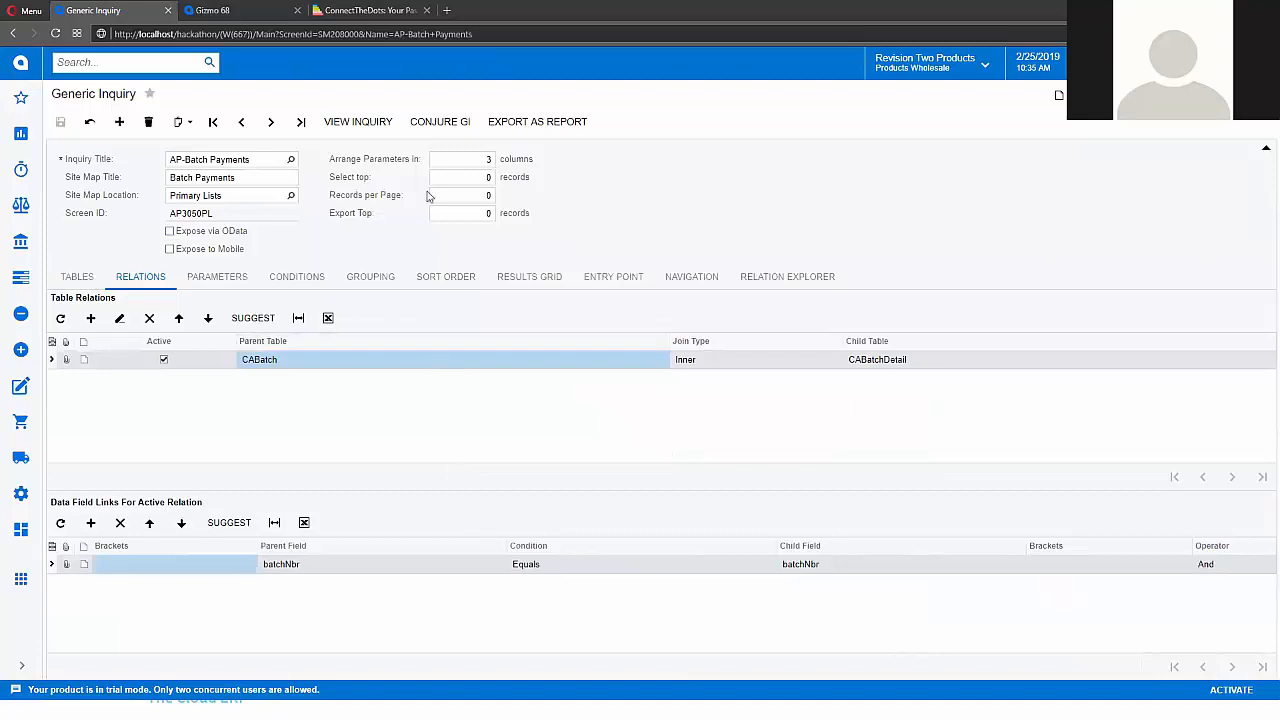
{"action": "left_click", "coordinate": [370, 10]}
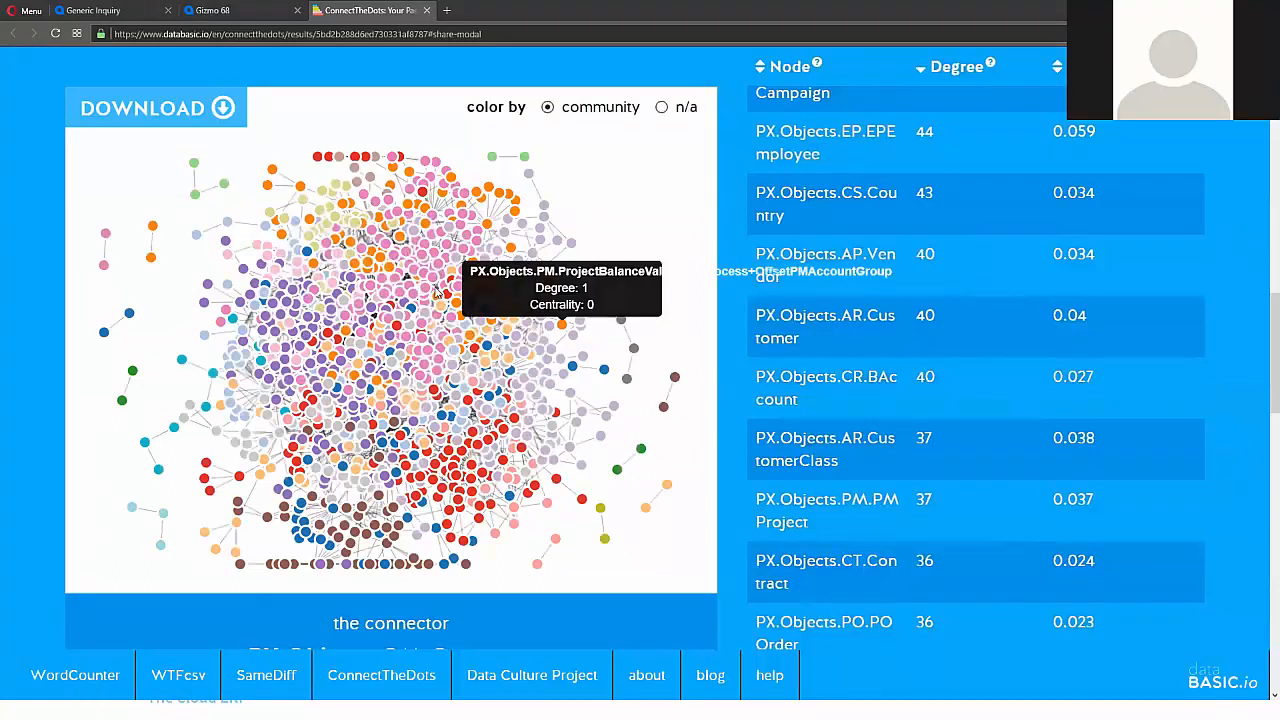
{"action": "mouse_move", "coordinate": [435, 290]}
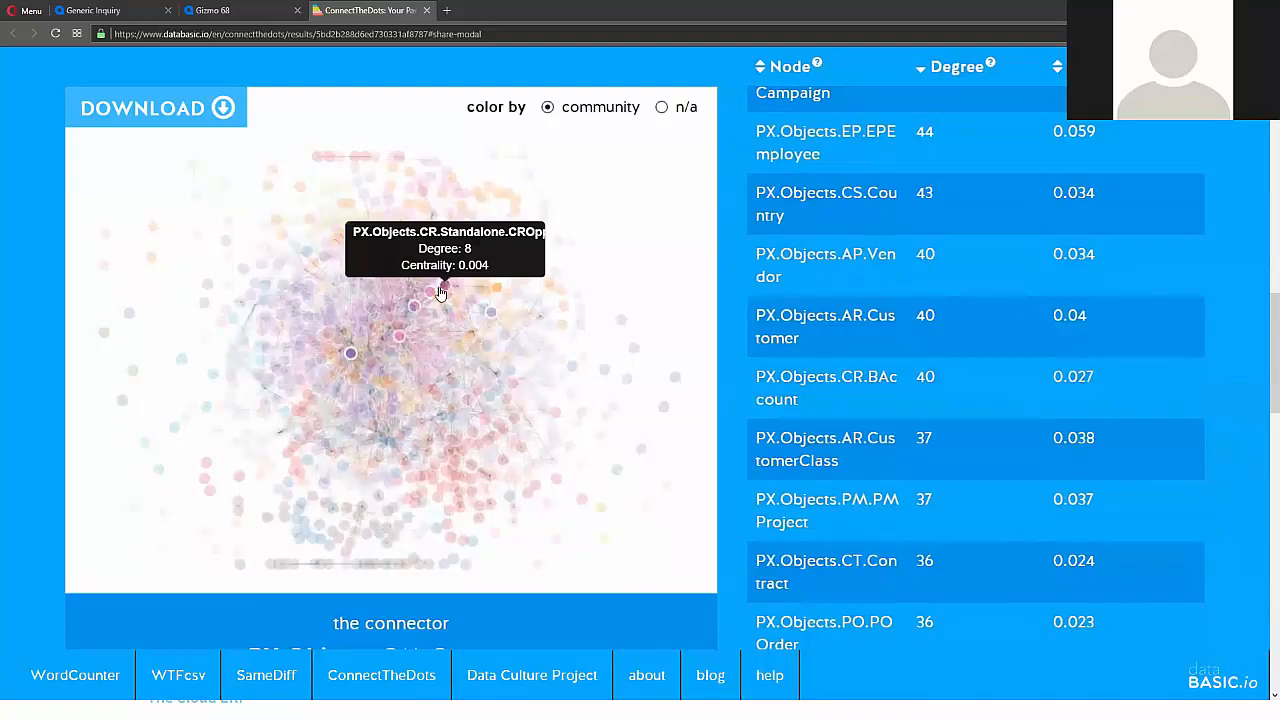
{"action": "mouse_move", "coordinate": [340, 200]}
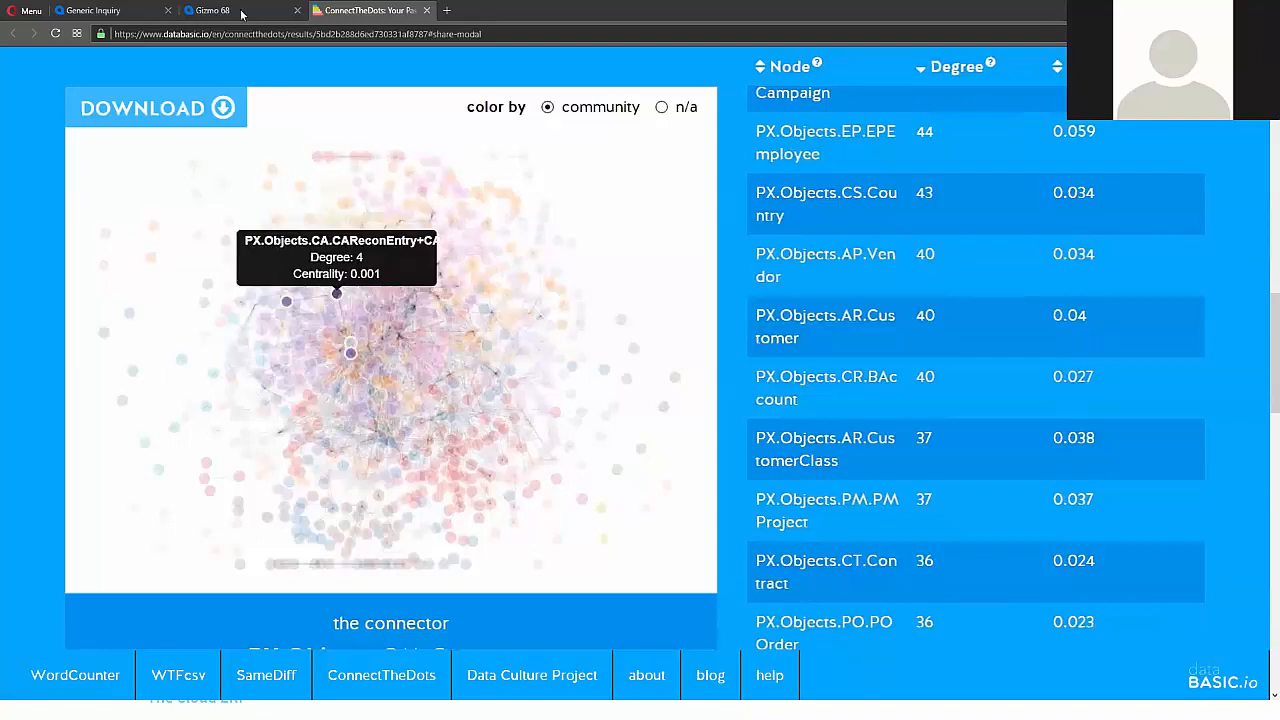
{"action": "left_click", "coordinate": [210, 10]}
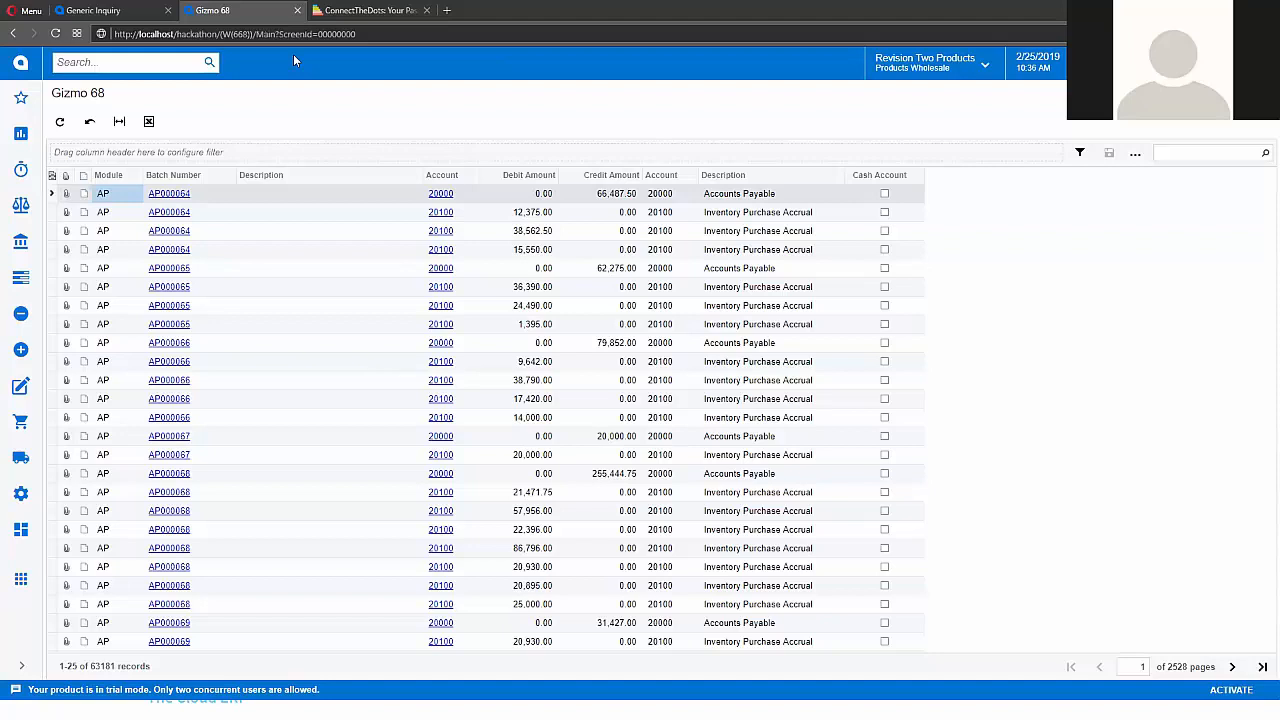
{"action": "left_click", "coordinate": [370, 10]}
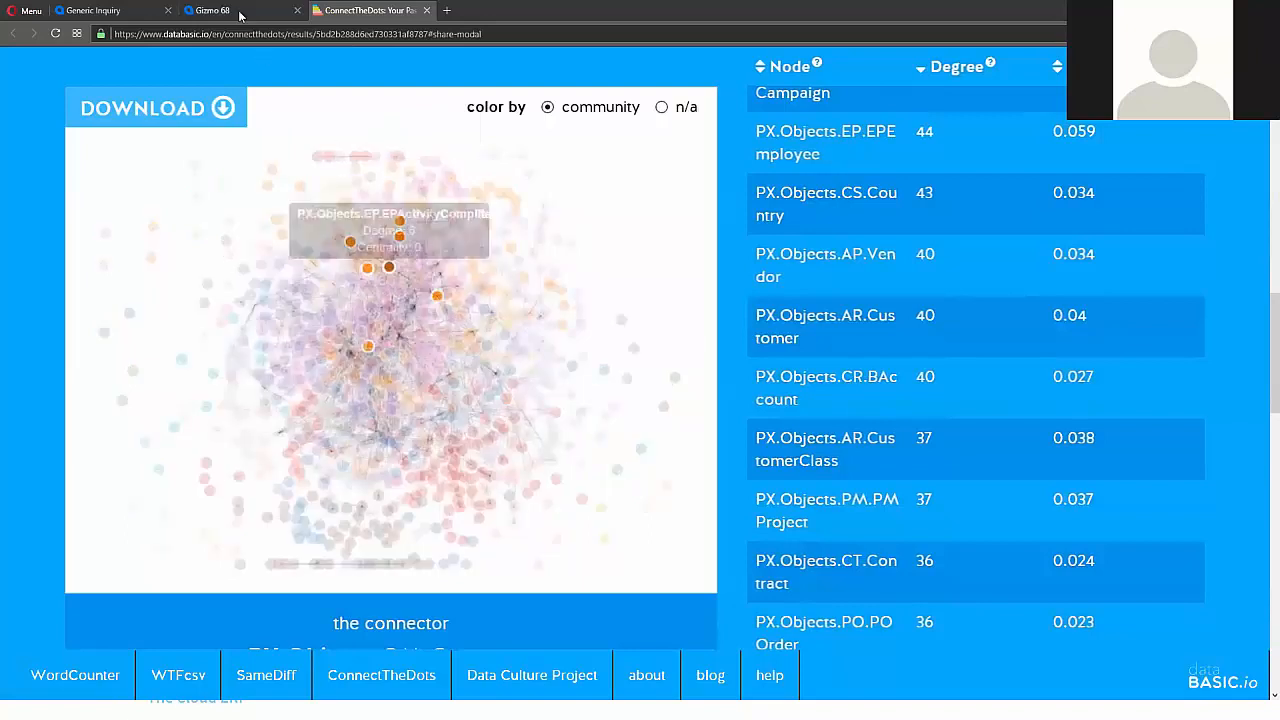
{"action": "left_click", "coordinate": [240, 10]}
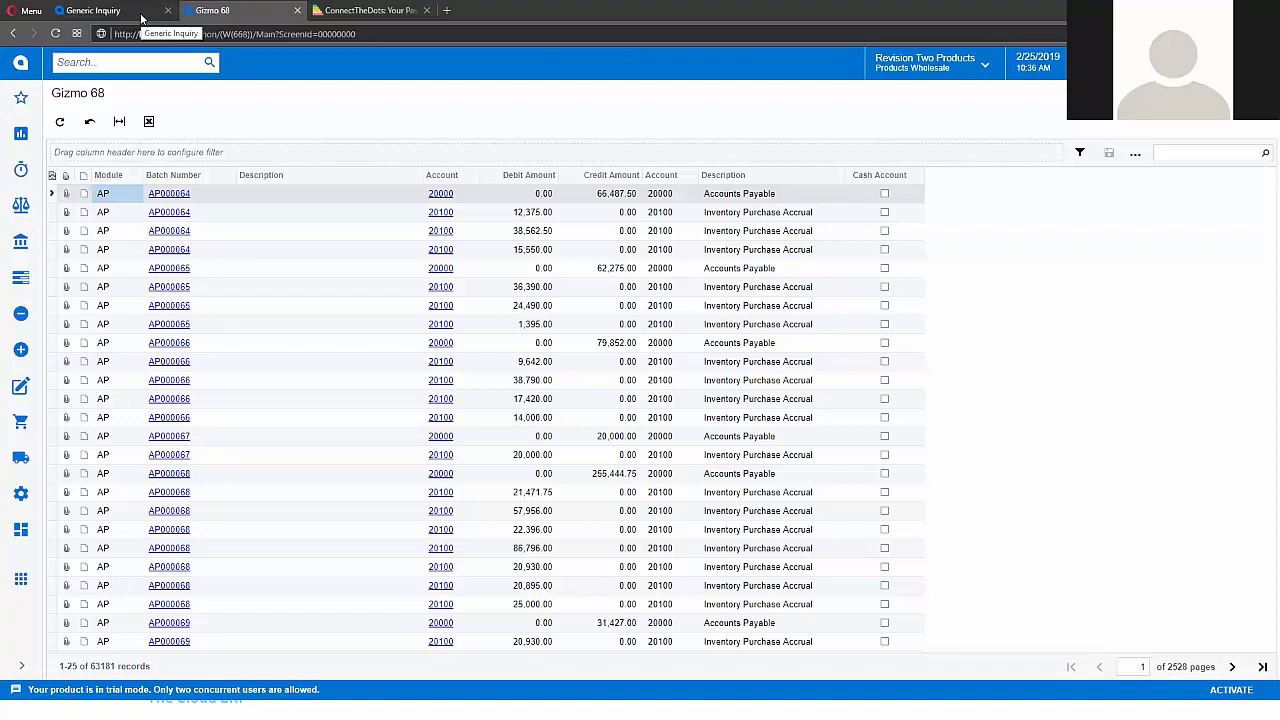
{"action": "left_click", "coordinate": [90, 10]}
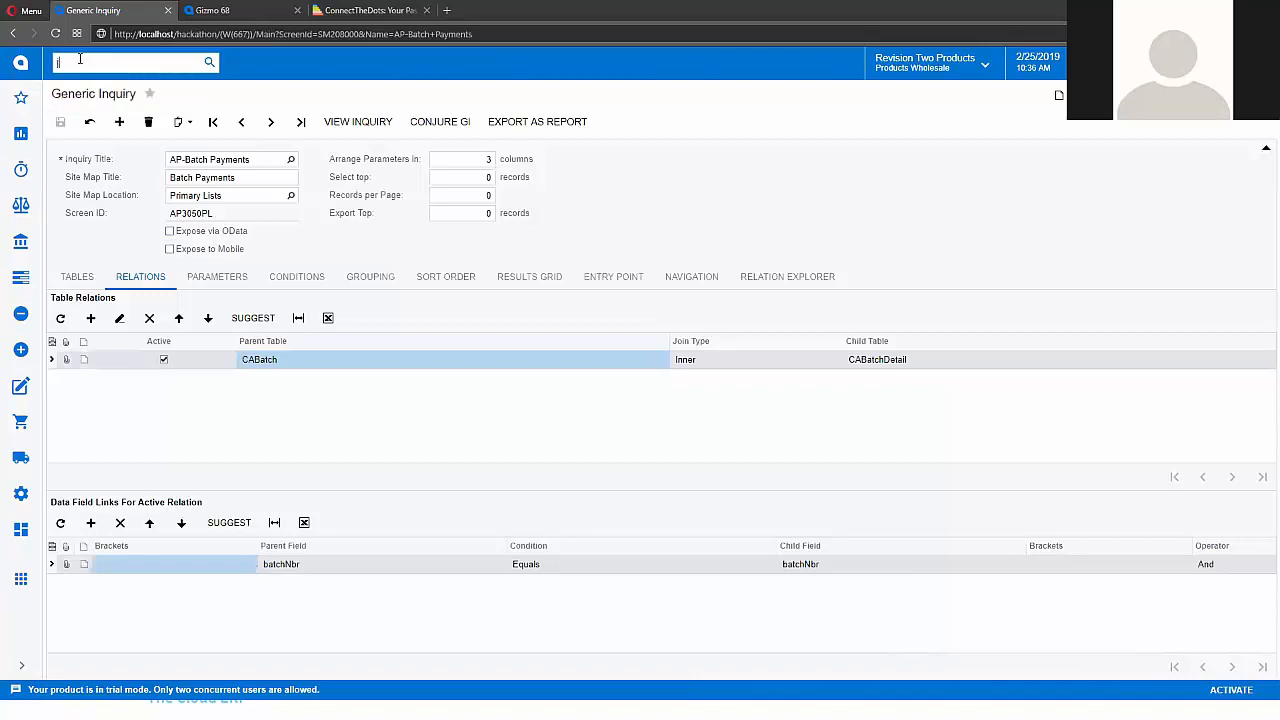
- Search the menu for 'journal' and open the Journal Transactions screen
{"action": "type", "text": "journal ent"}
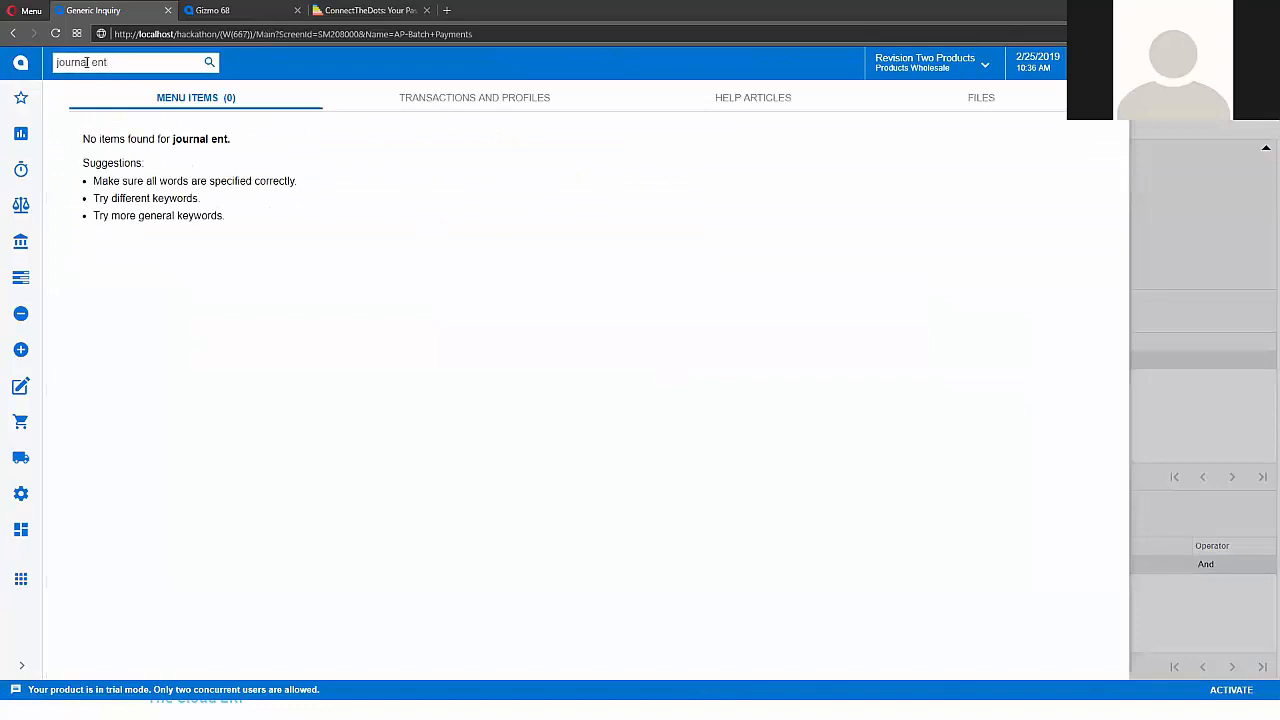
{"action": "key", "text": "BackSpace"}
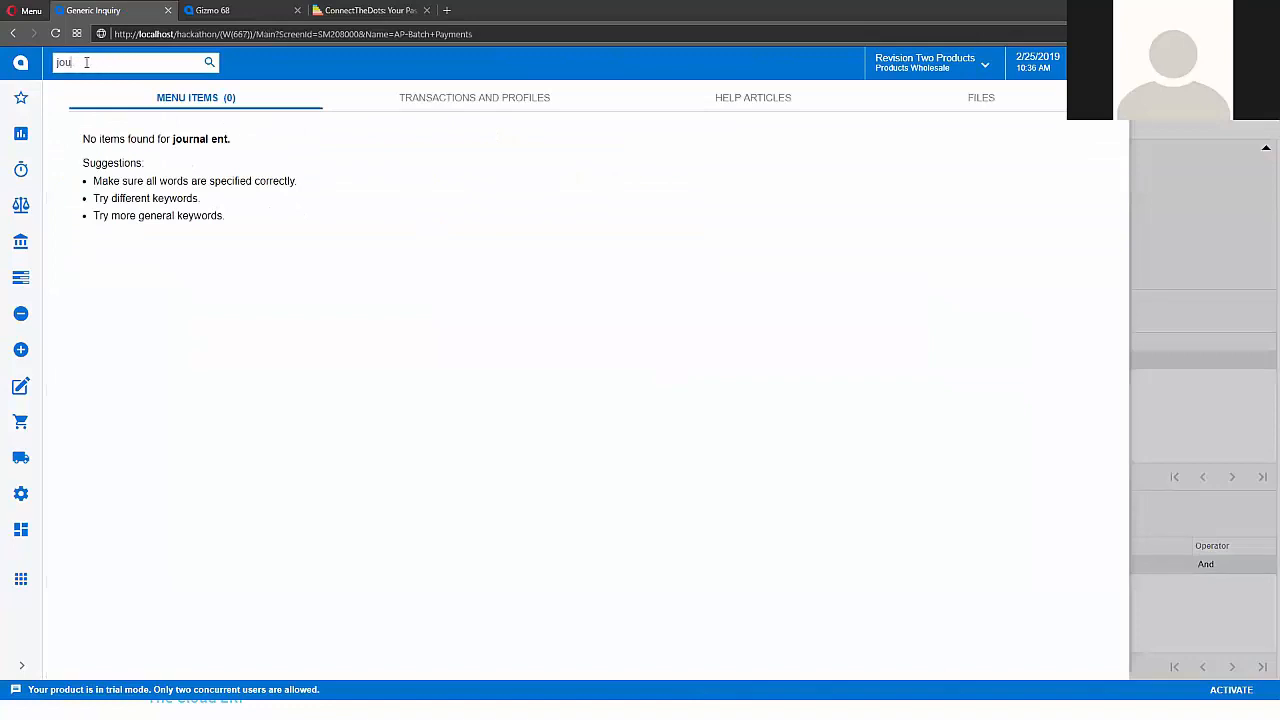
{"action": "left_click", "coordinate": [20, 205]}
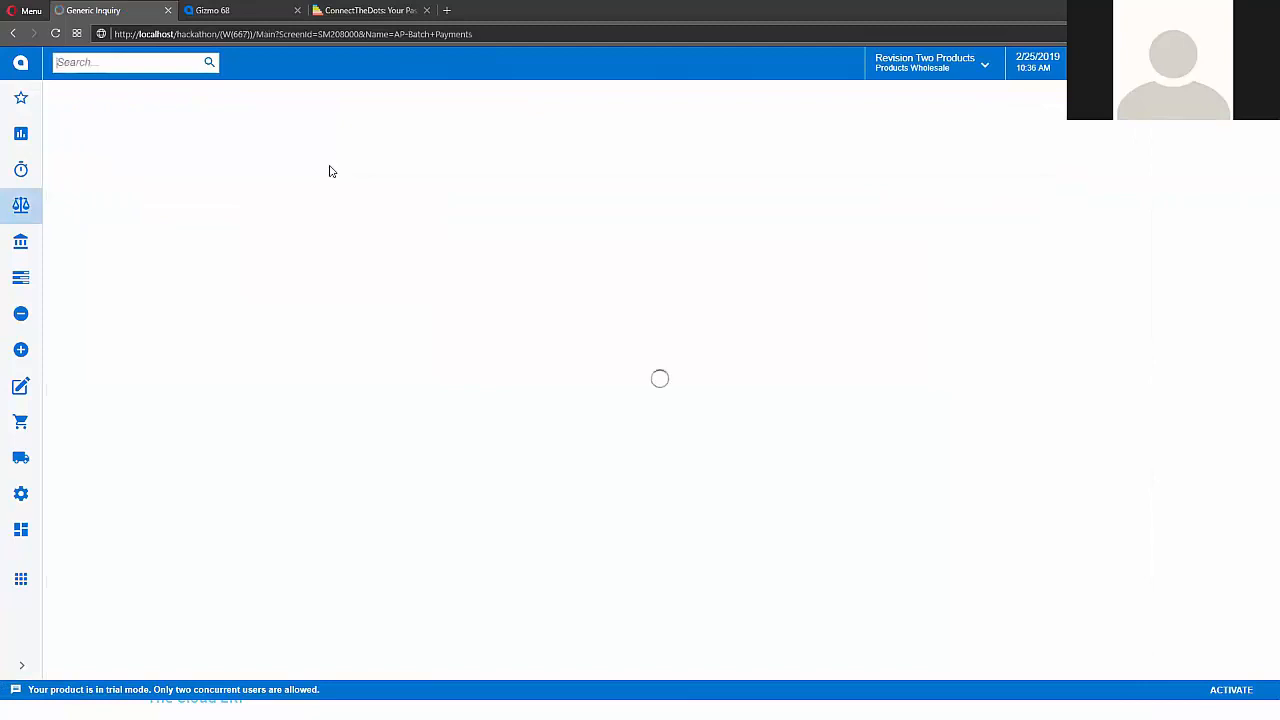
{"action": "mouse_move", "coordinate": [297, 172]}
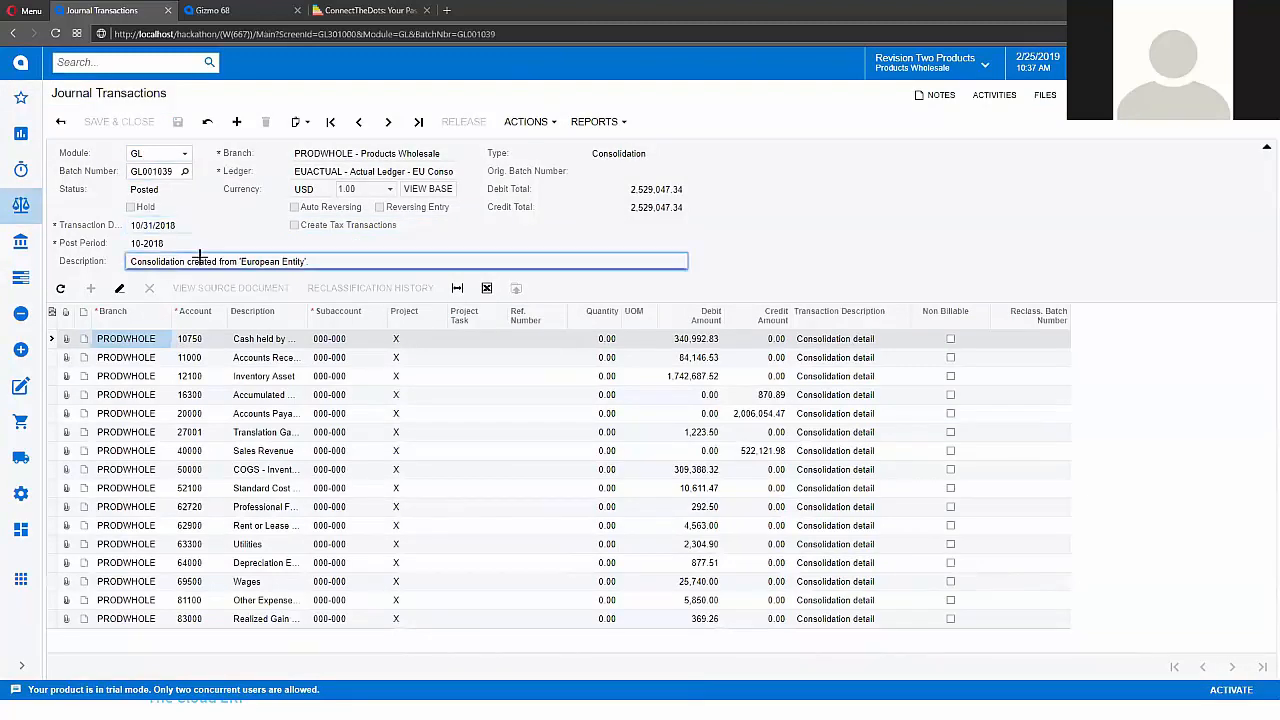
- Capture the transaction Branch and neighbouring field, then search screens for 'acou'
{"action": "left_click", "coordinate": [130, 311]}
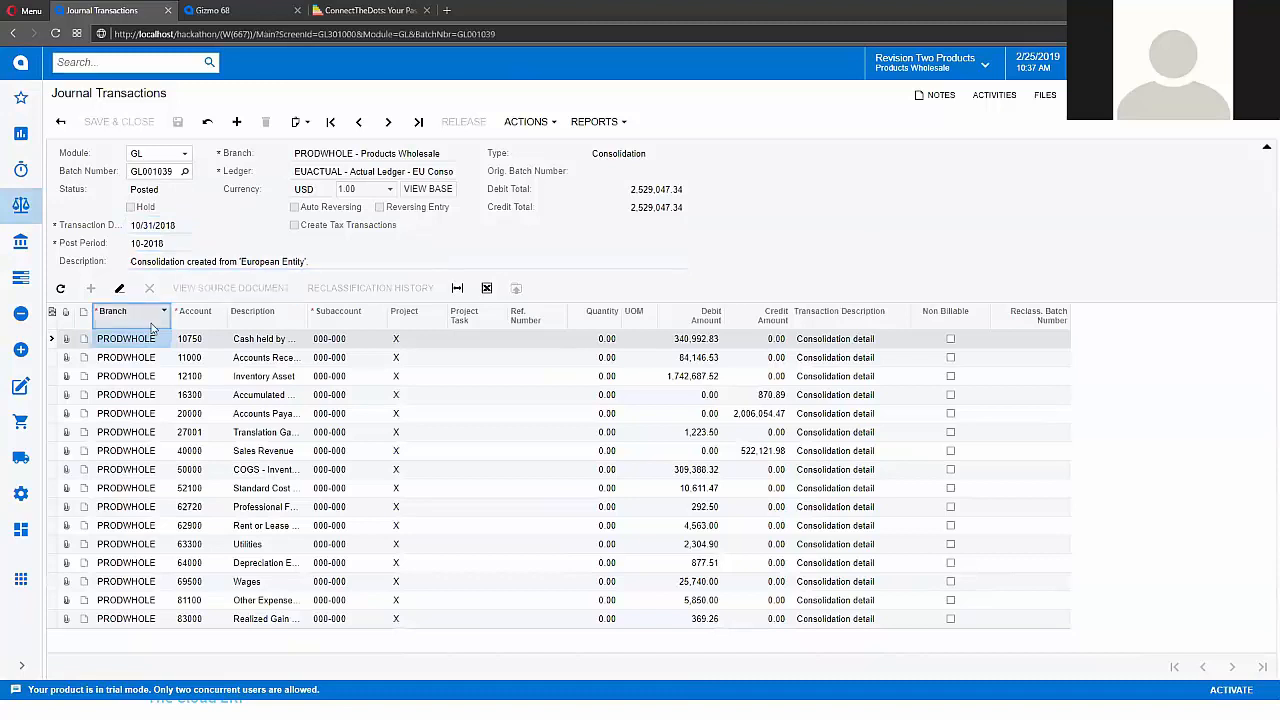
{"action": "left_click", "coordinate": [195, 311]}
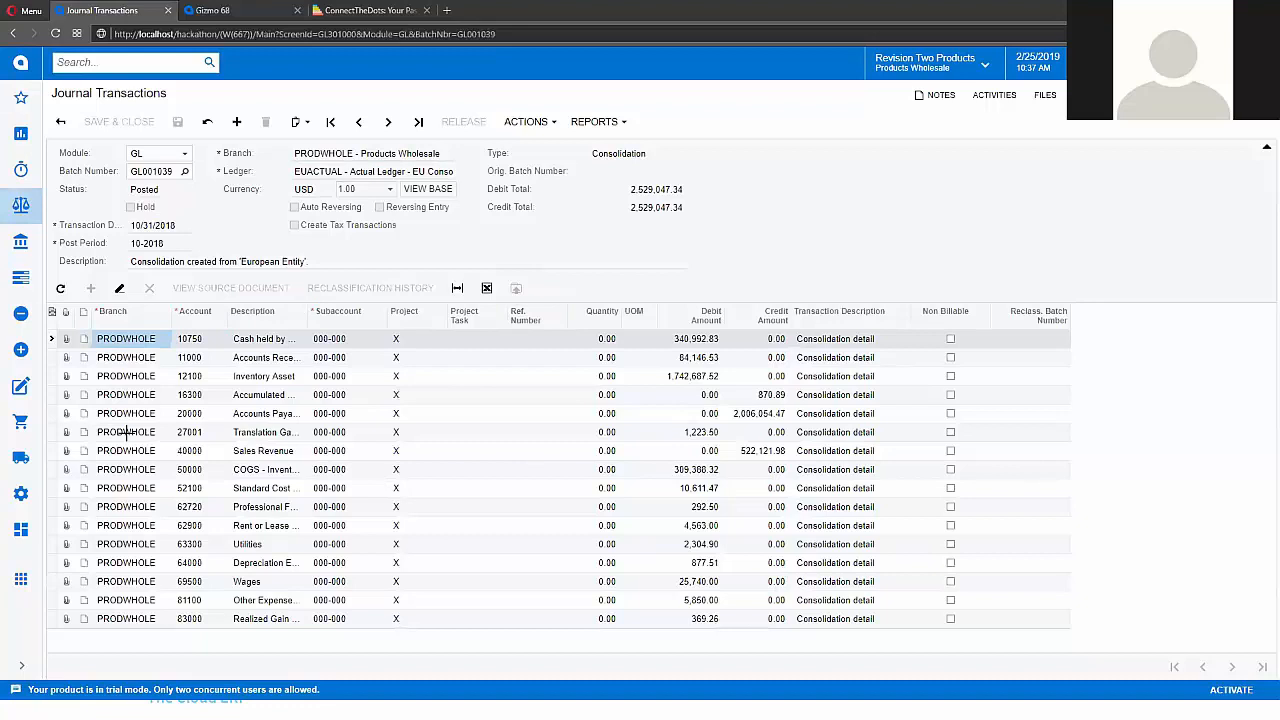
{"action": "mouse_move", "coordinate": [360, 556]}
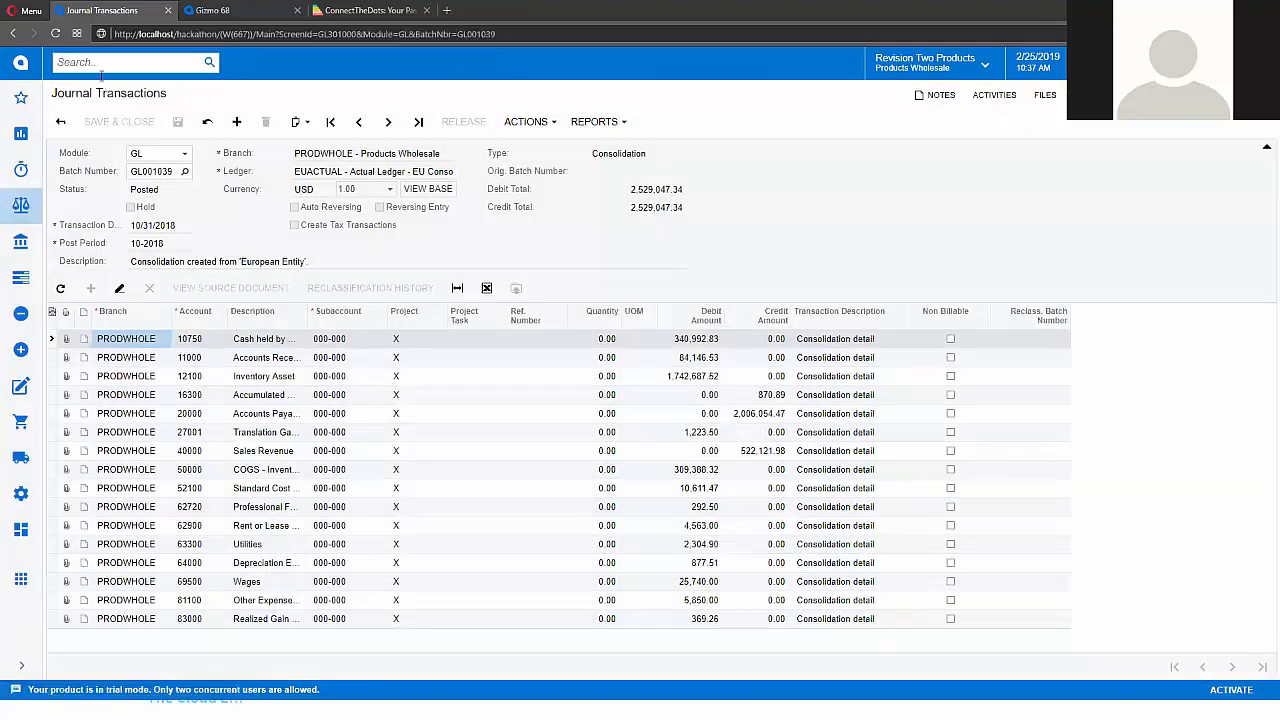
{"action": "type", "text": "acou"}
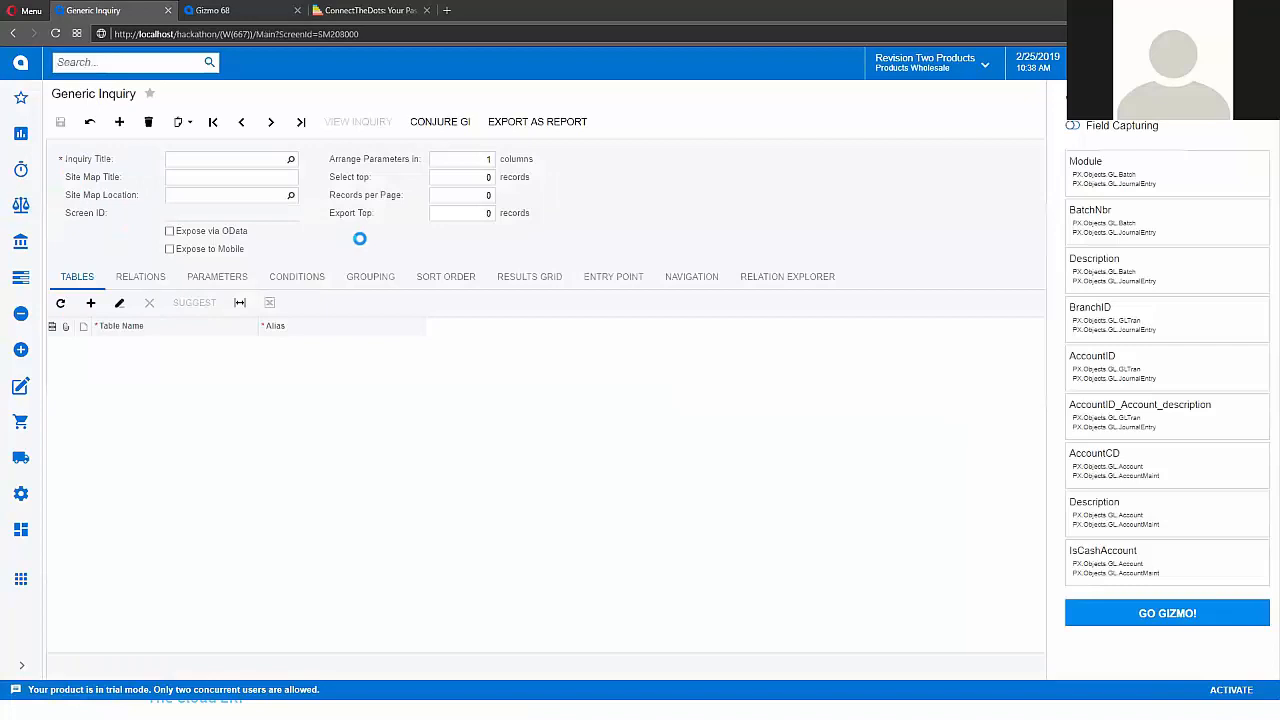
- Generate Gizmo 69 joining Account, Batch and GLTran, then view its 63,181 journal records
{"action": "left_click", "coordinate": [357, 121]}
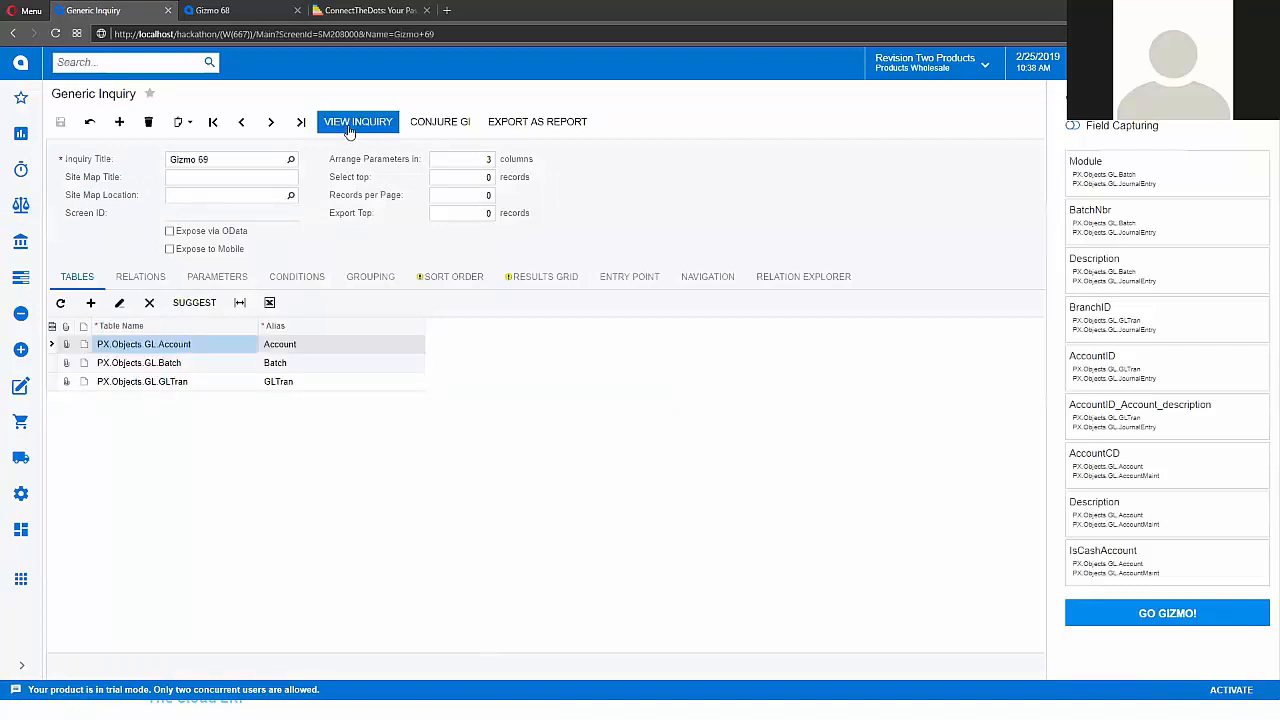
{"action": "left_click", "coordinate": [357, 121]}
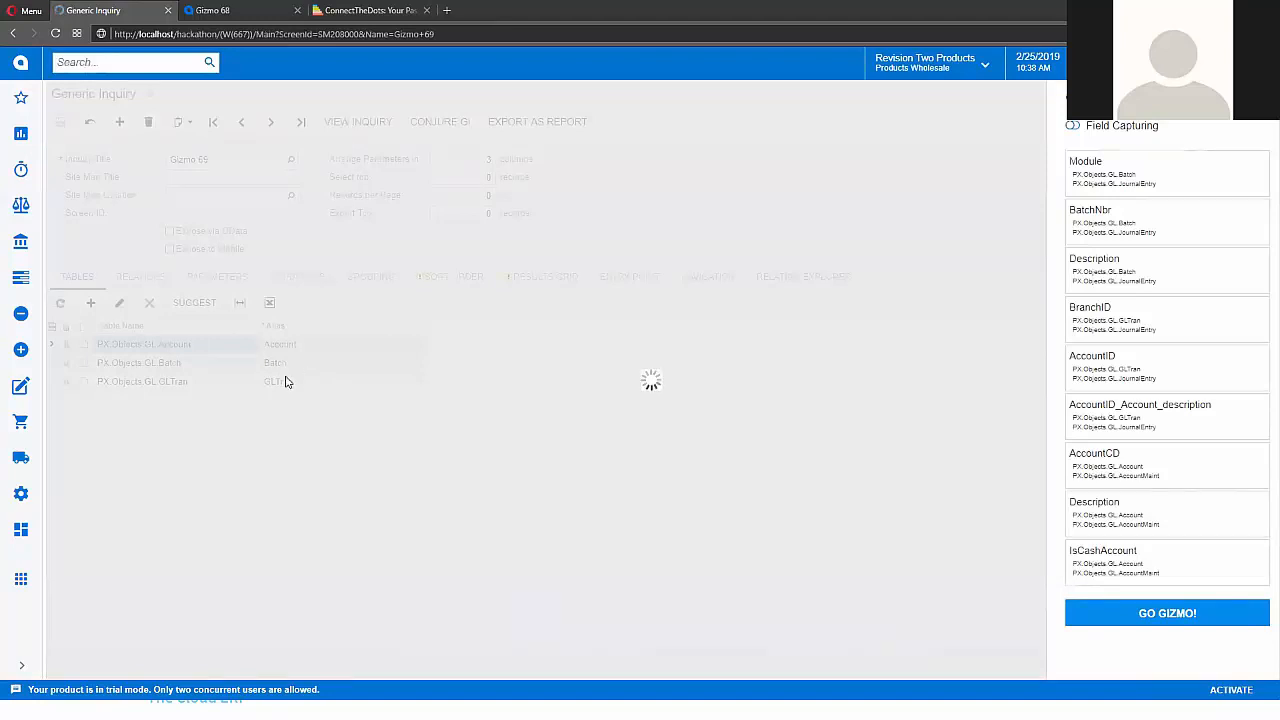
{"action": "left_click", "coordinate": [357, 121]}
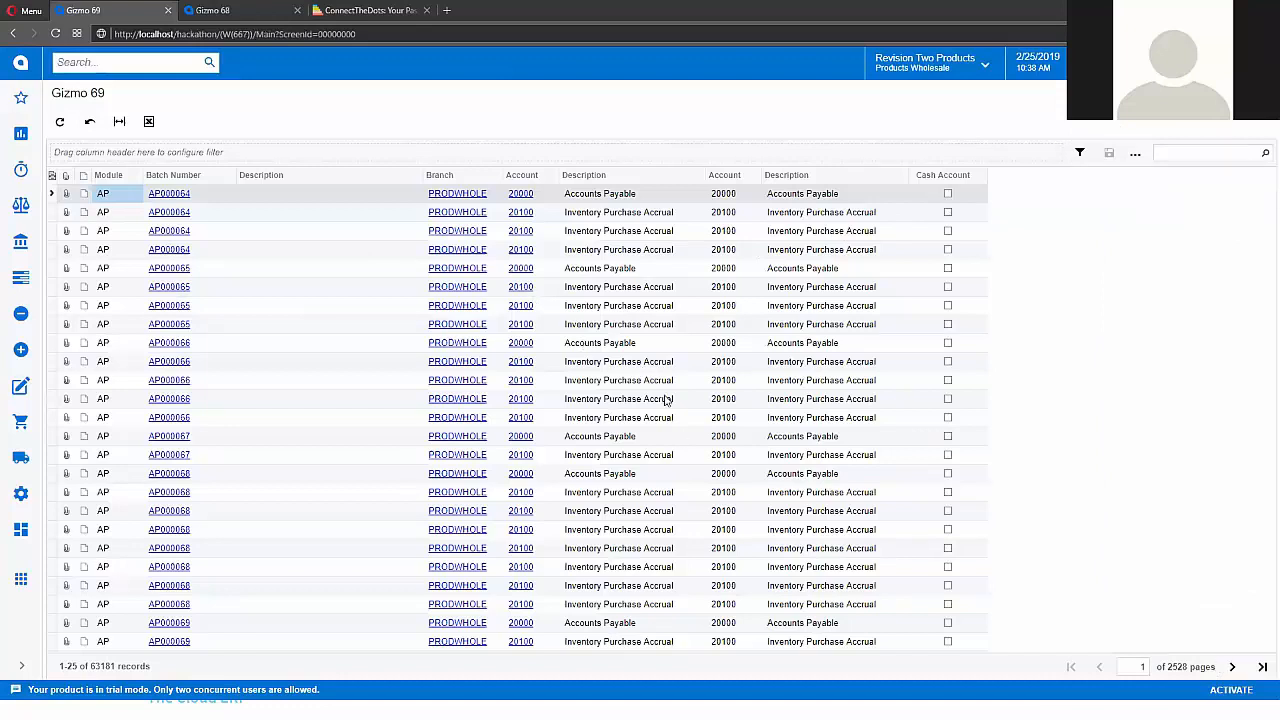
{"action": "mouse_move", "coordinate": [678, 428]}
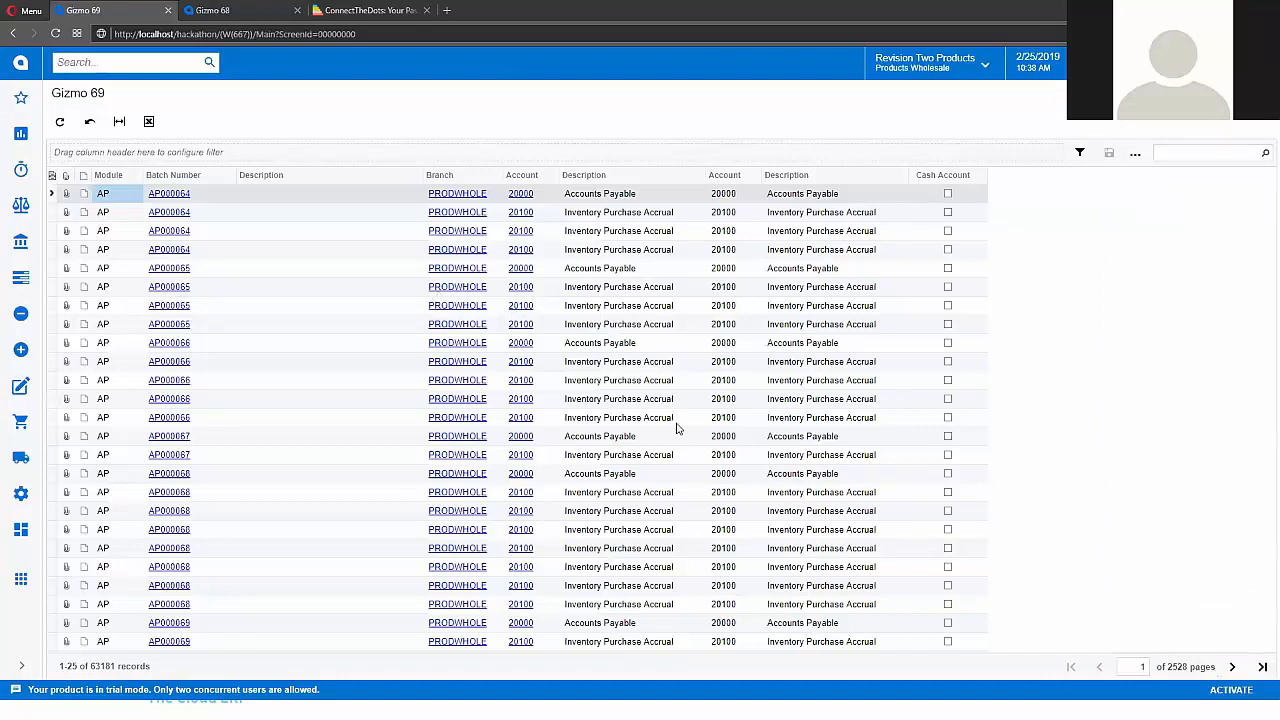